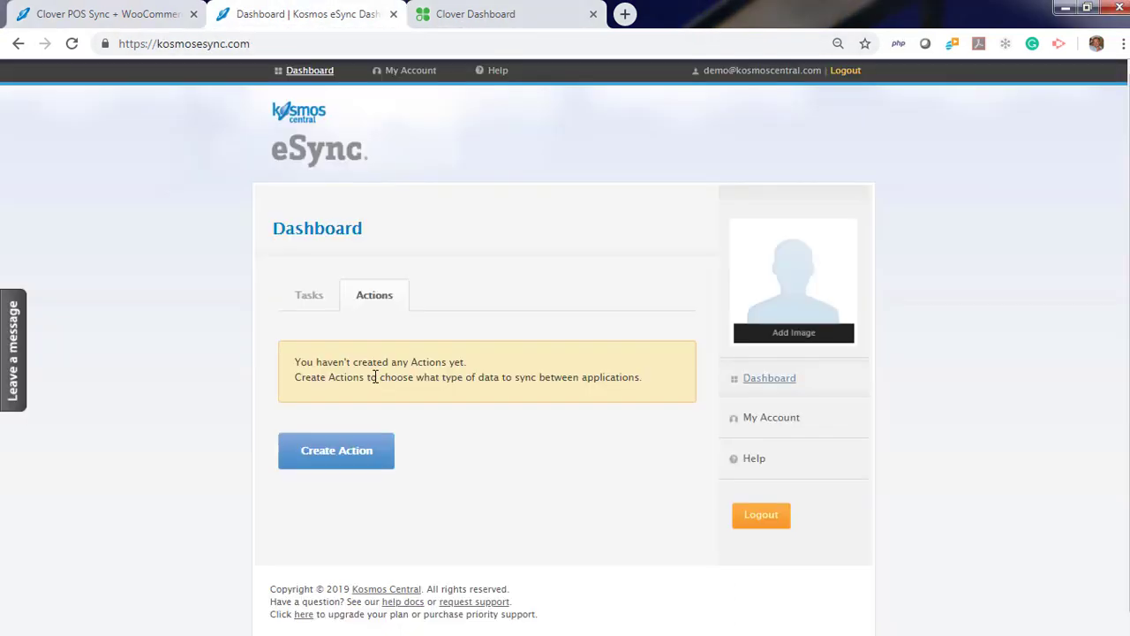
mouse_move(395, 403)
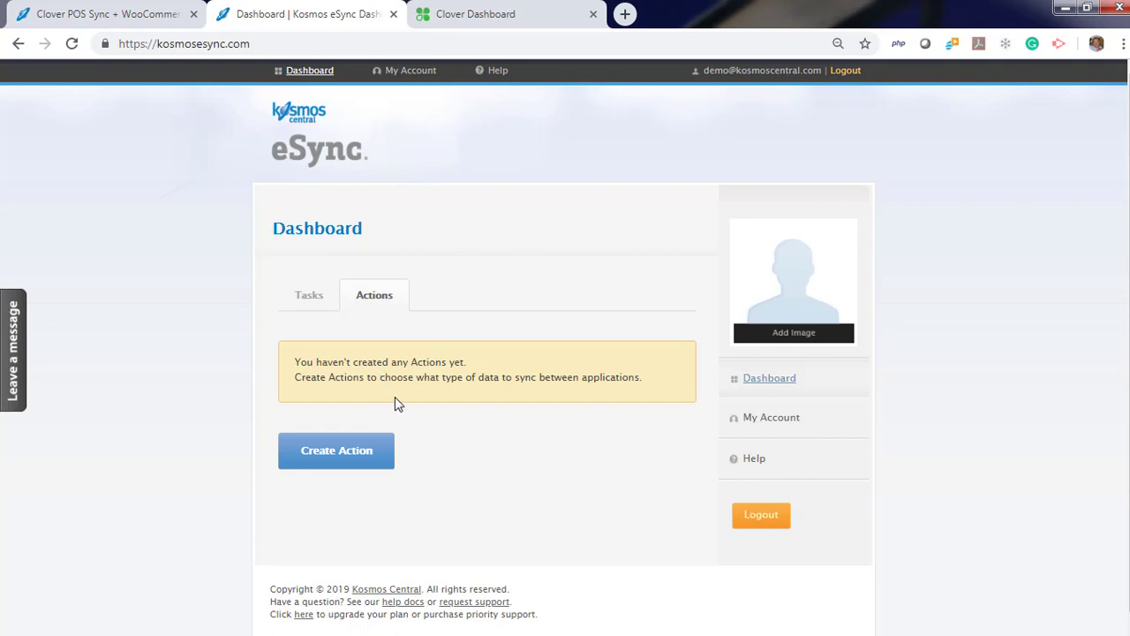
- Start a new action with Clover as the first connection and add a different account
click(336, 450)
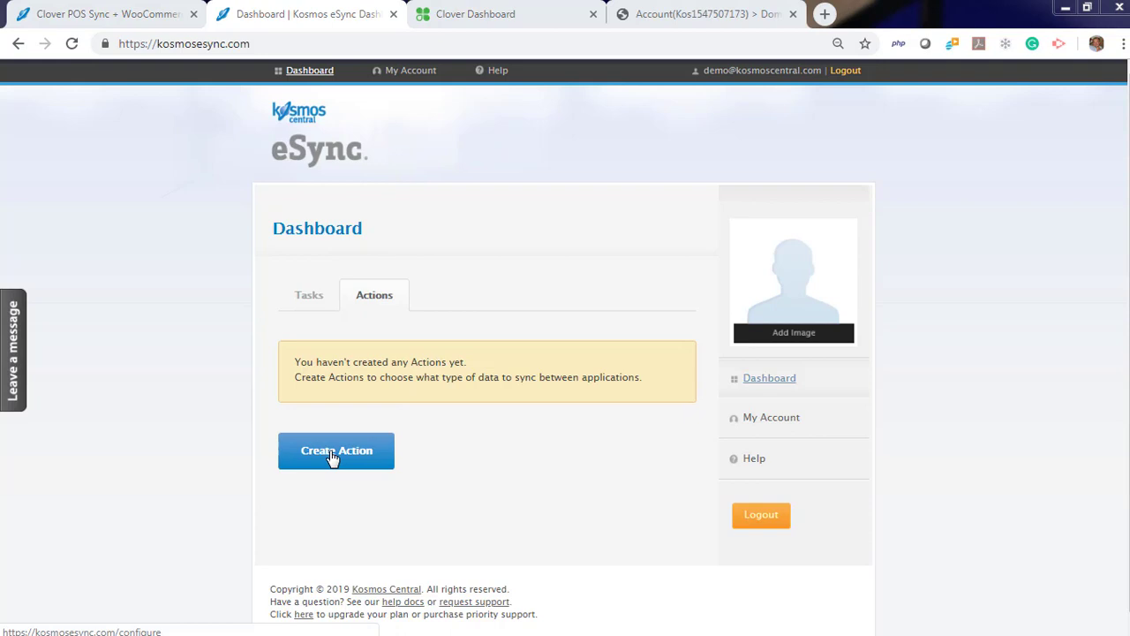
click(336, 450)
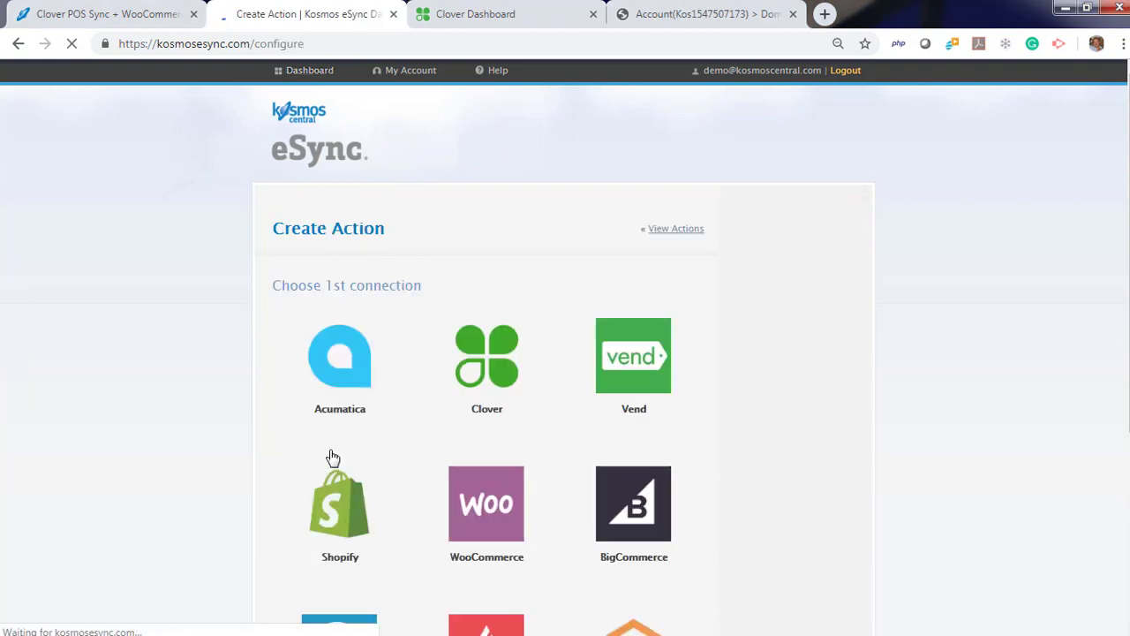
click(488, 357)
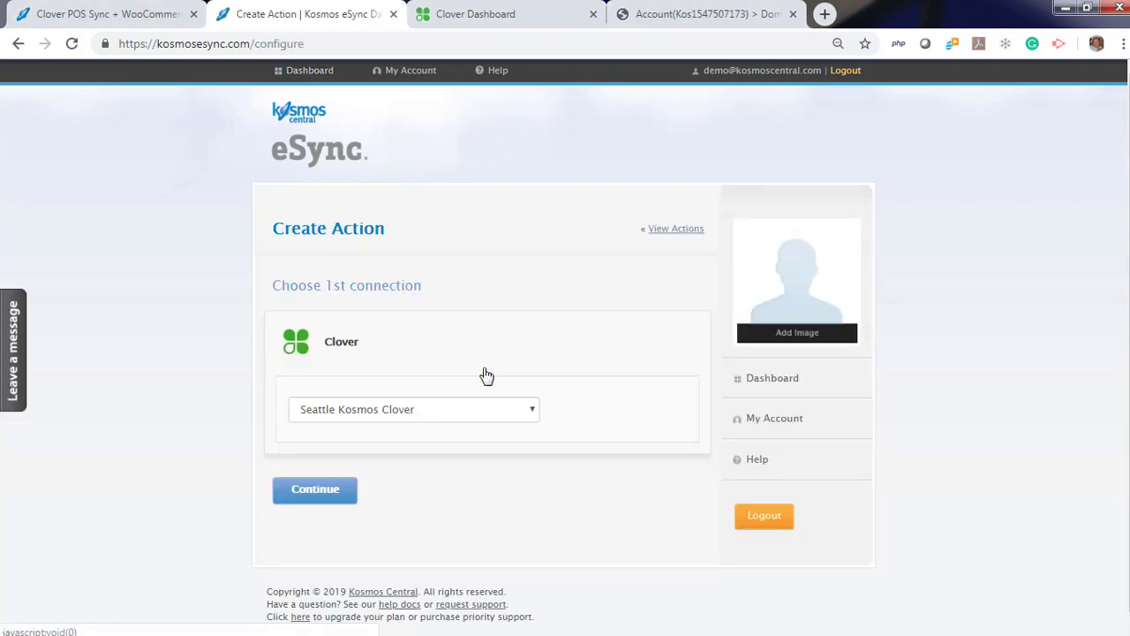
click(413, 410)
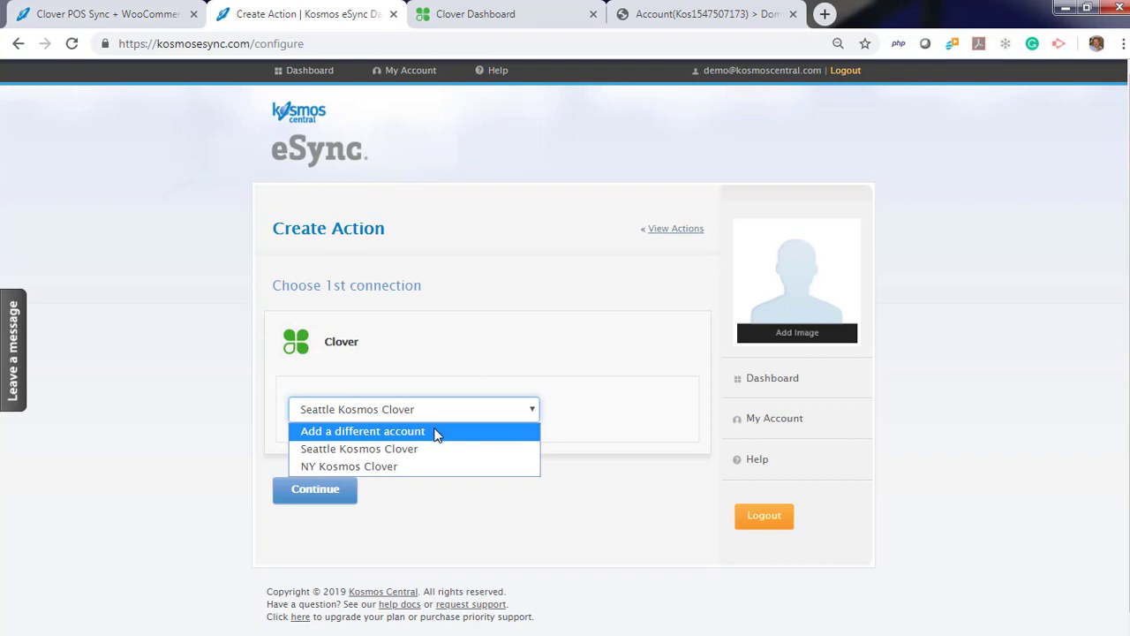
click(364, 431)
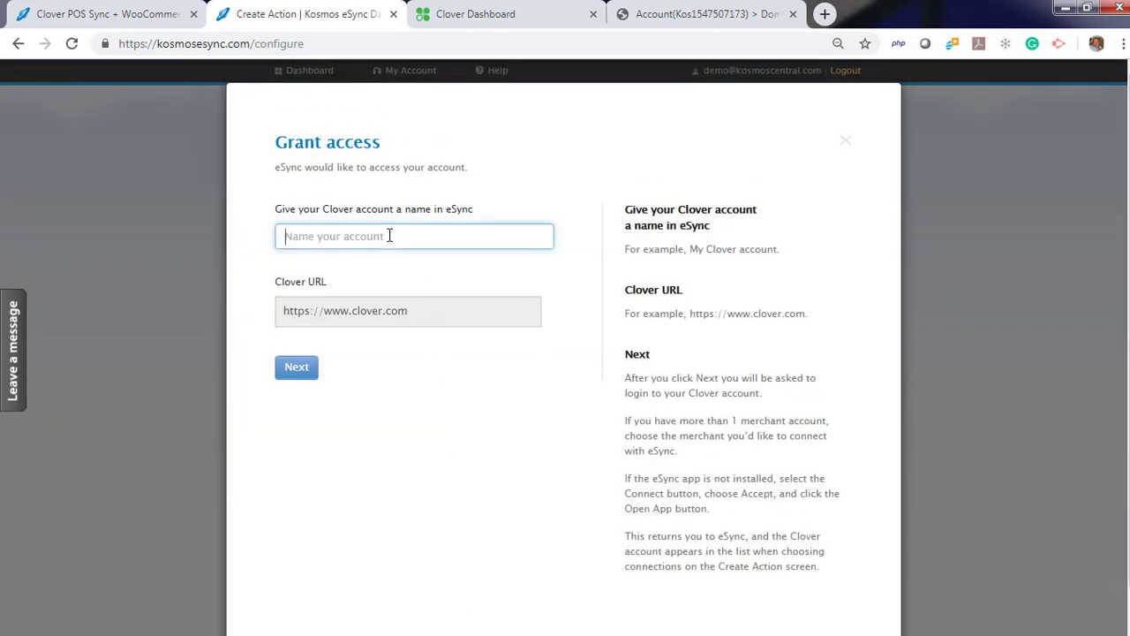
- Name the account 'Portland Clover' and link it to the Portland eSync merchant
text(P)
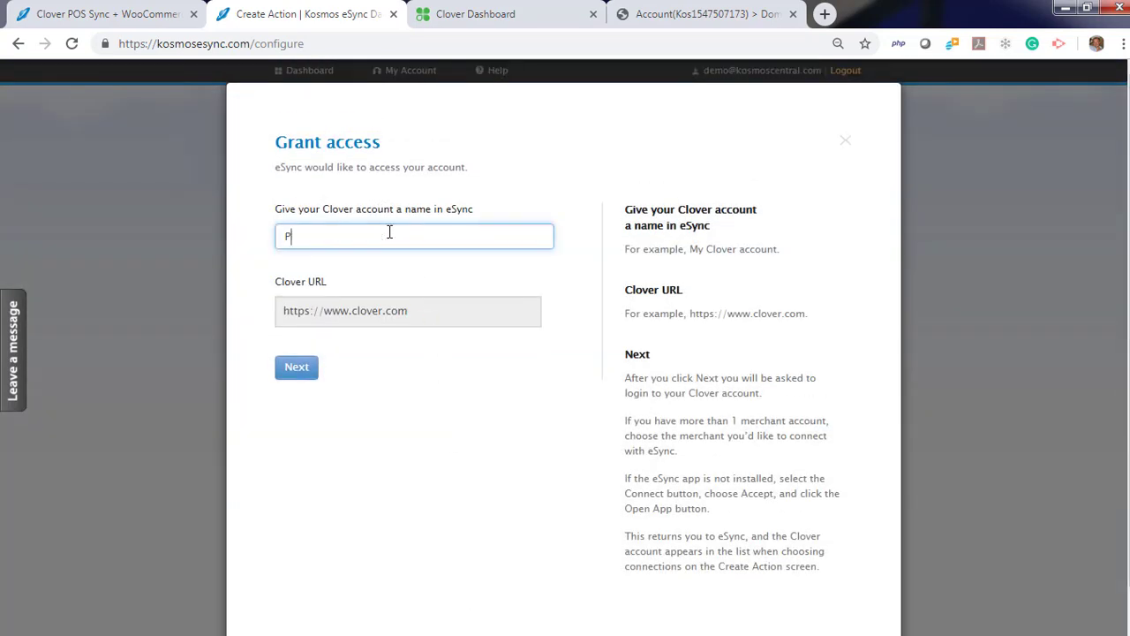
text(Portland Clover)
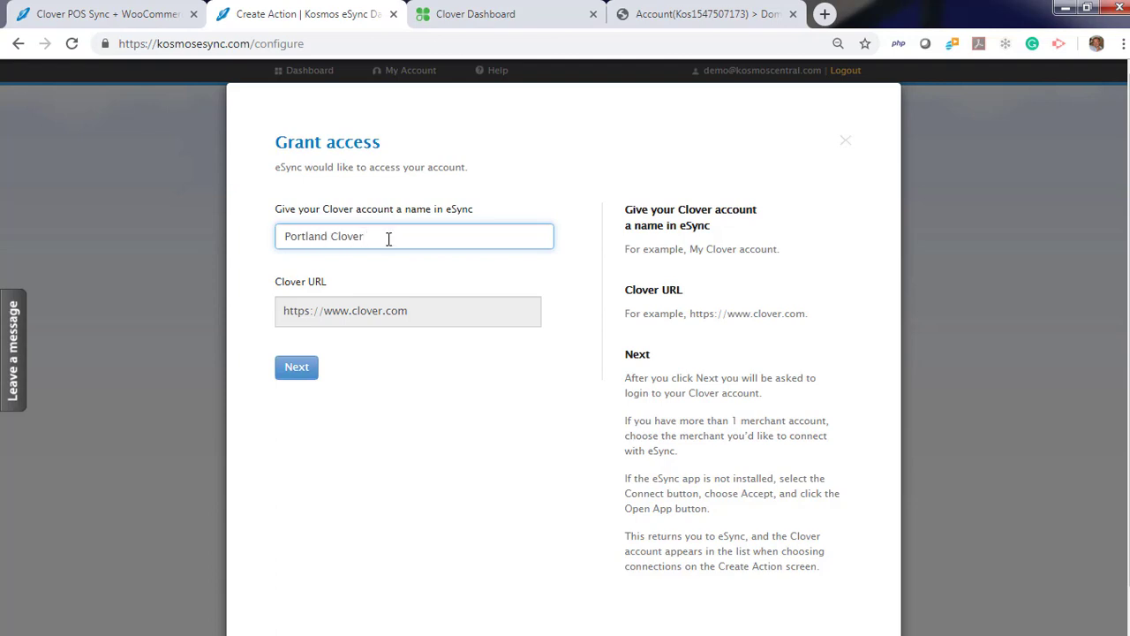
click(296, 365)
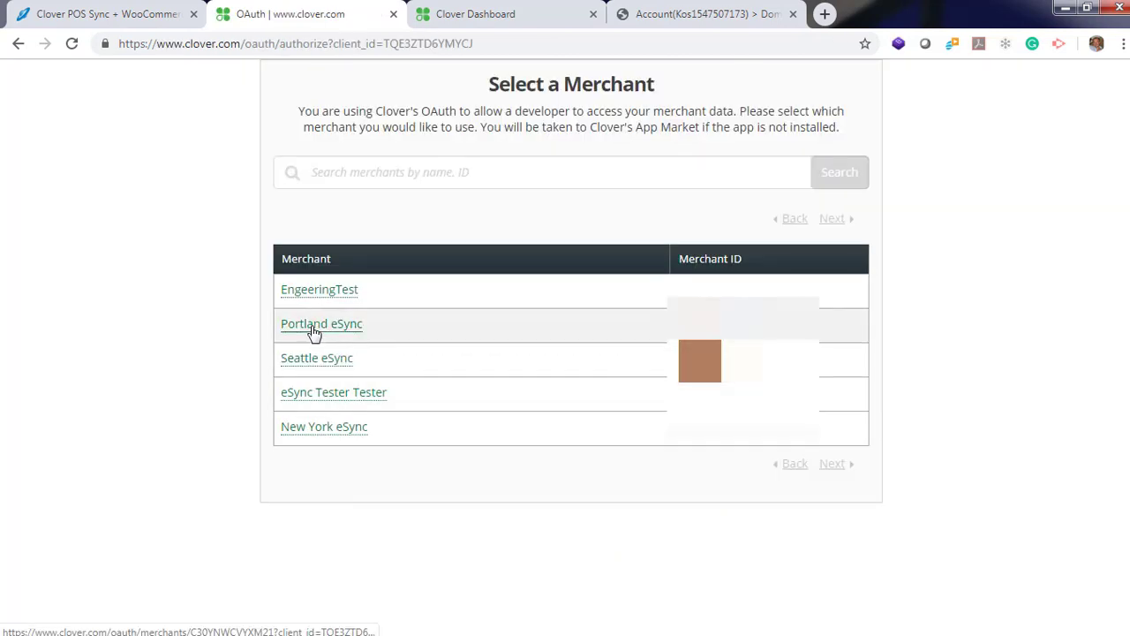
click(321, 323)
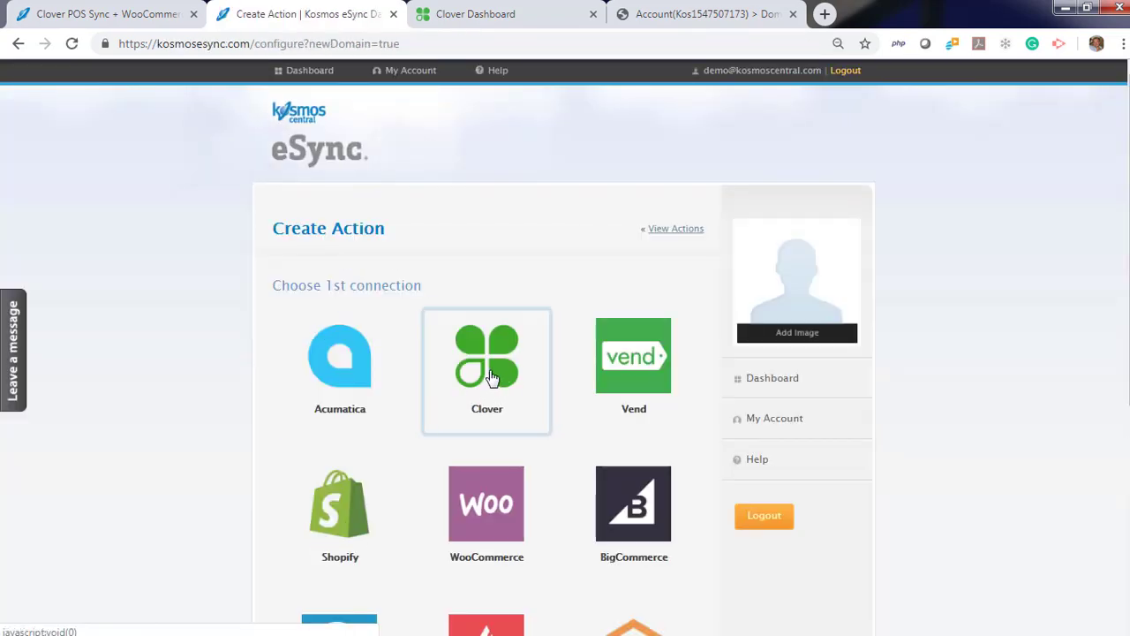
- Set Portland Clover as the first connection and continue to the second connection
click(488, 361)
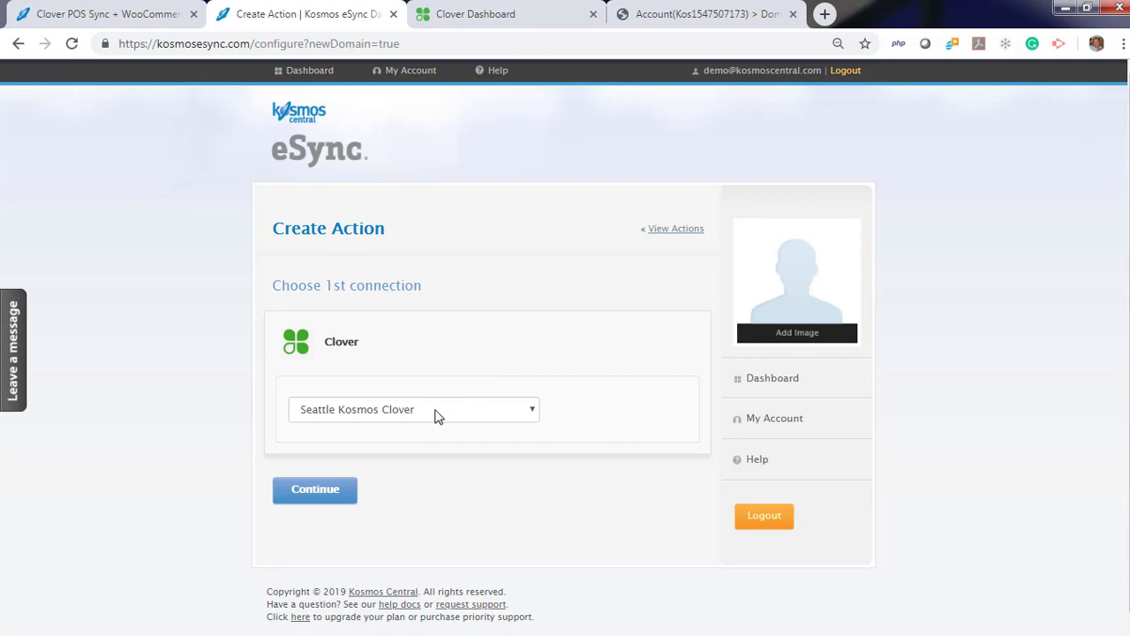
click(413, 410)
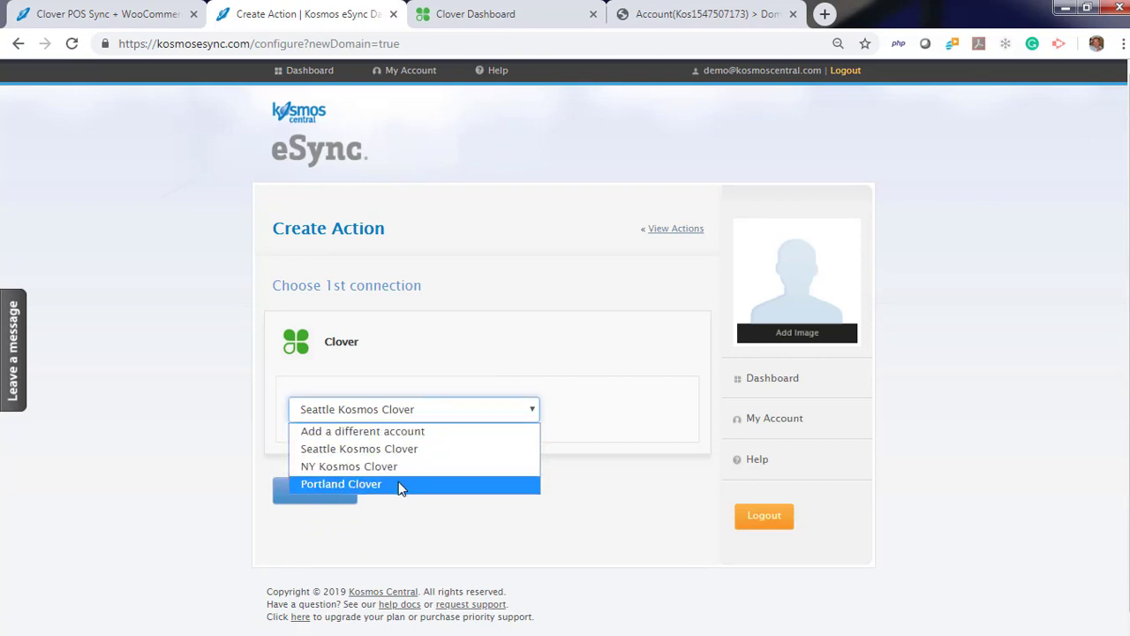
click(340, 484)
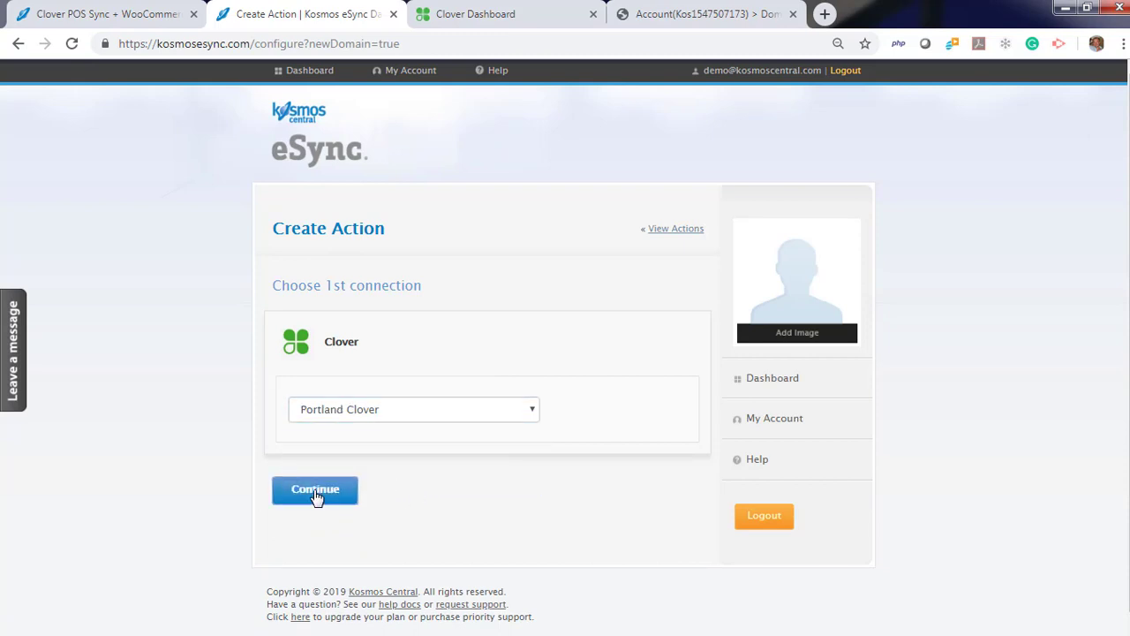
click(314, 489)
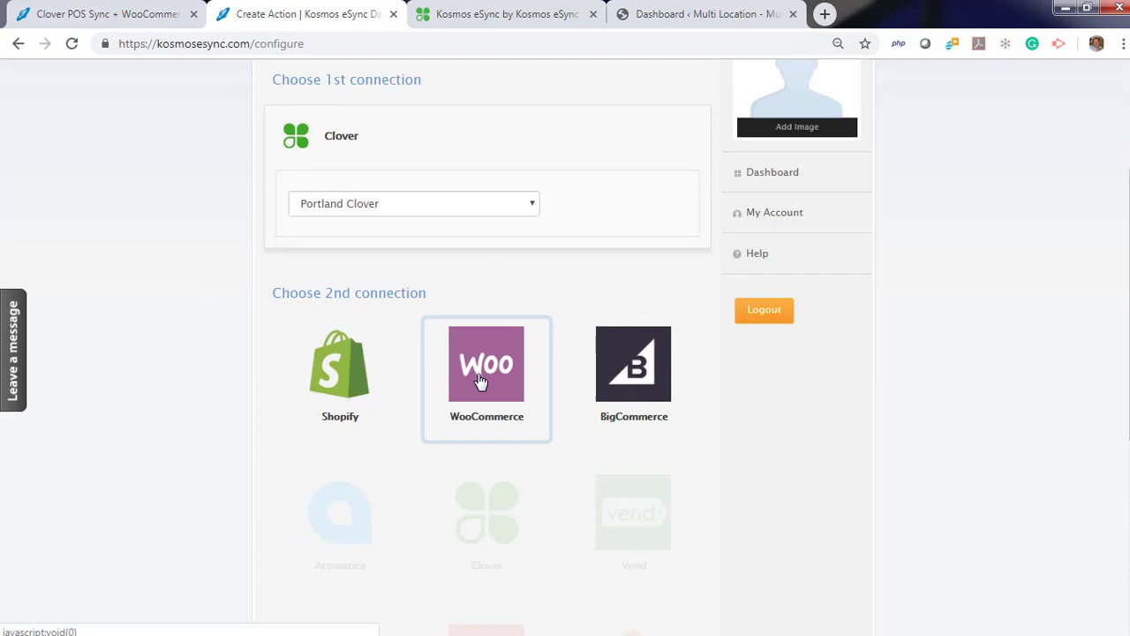
click(488, 364)
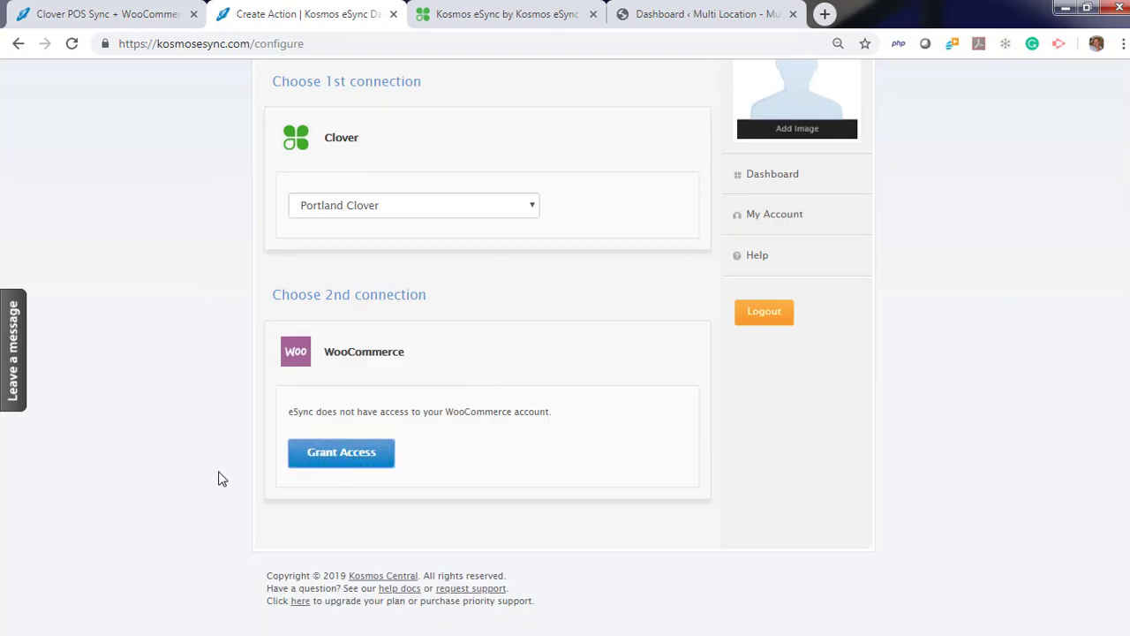
click(341, 451)
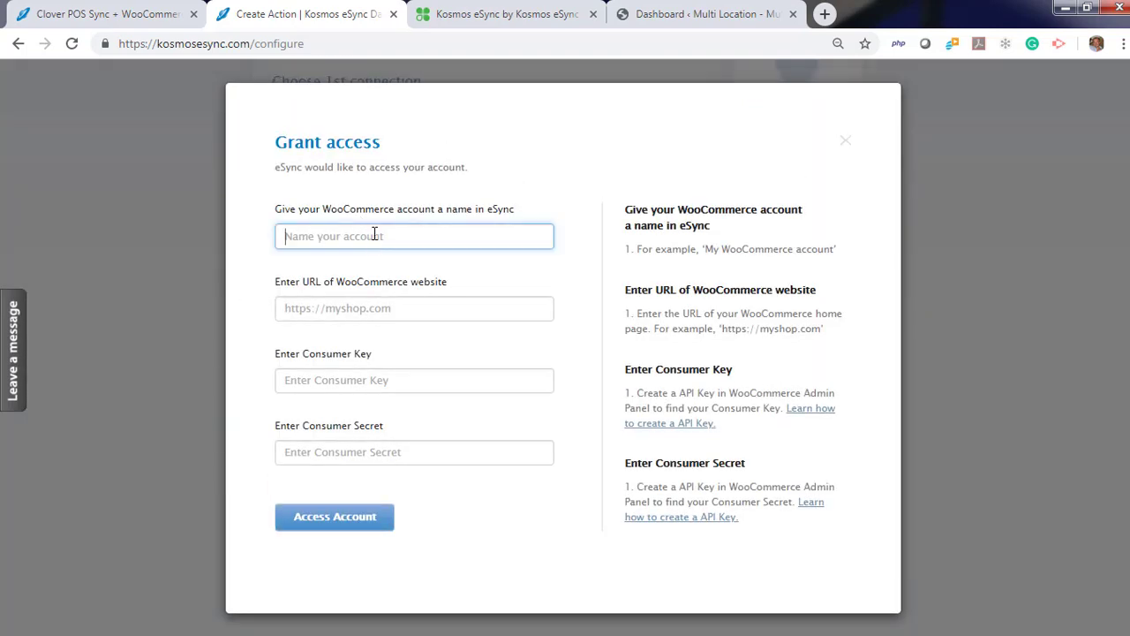
text(K)
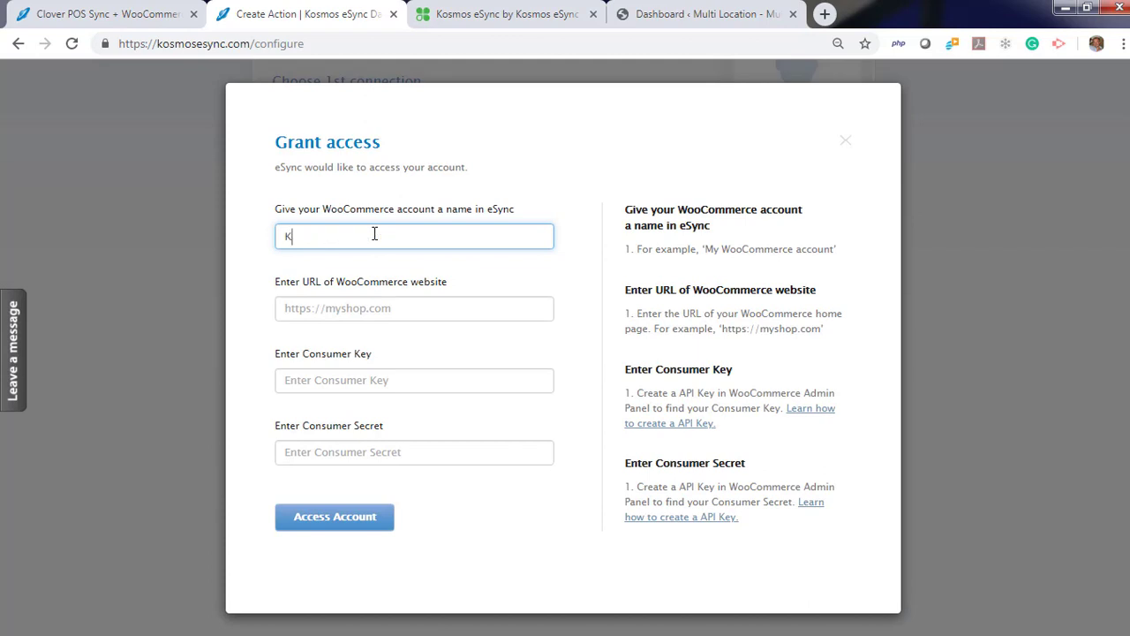
text(https://multilocation.kosmoscentral.com)
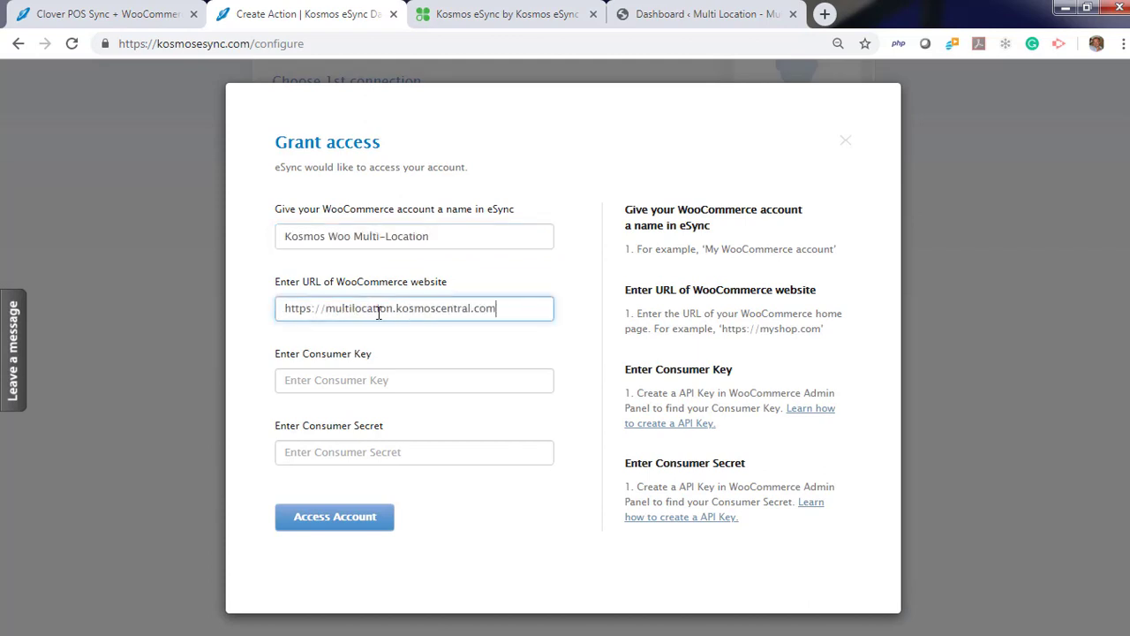
click(413, 379)
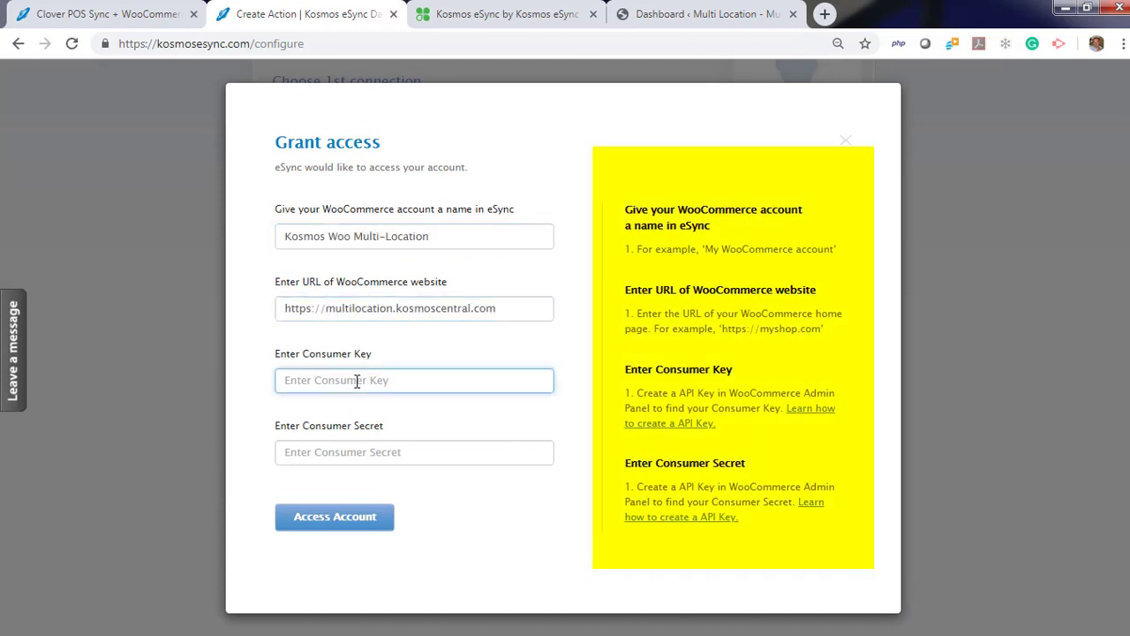
mouse_move(676, 429)
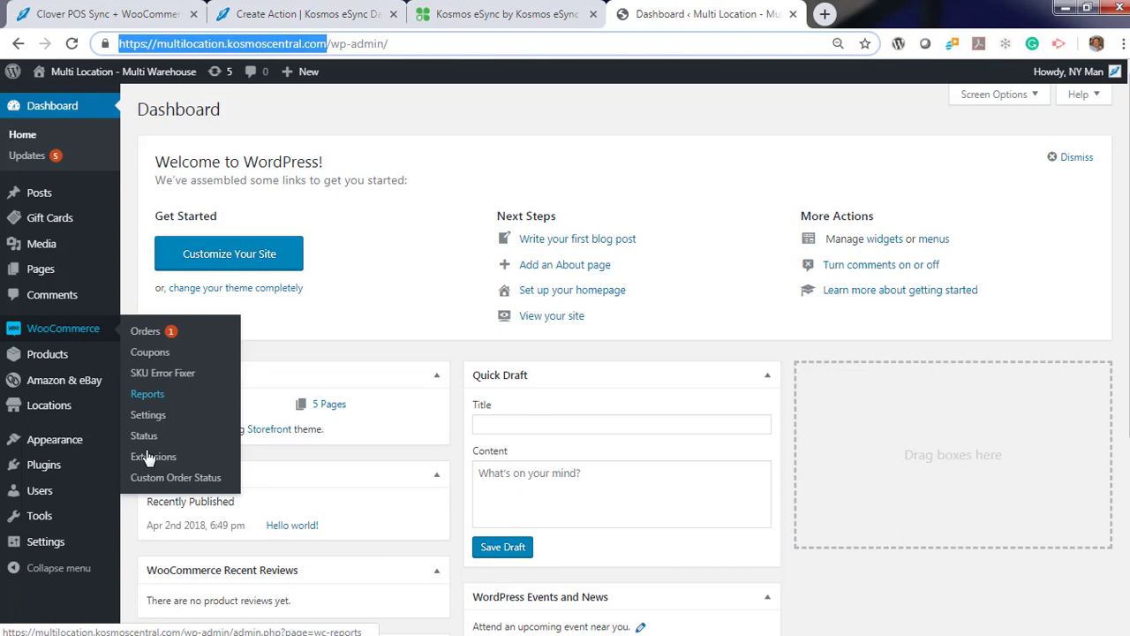
- Reach the WooCommerce REST API keys and start a new key
click(148, 413)
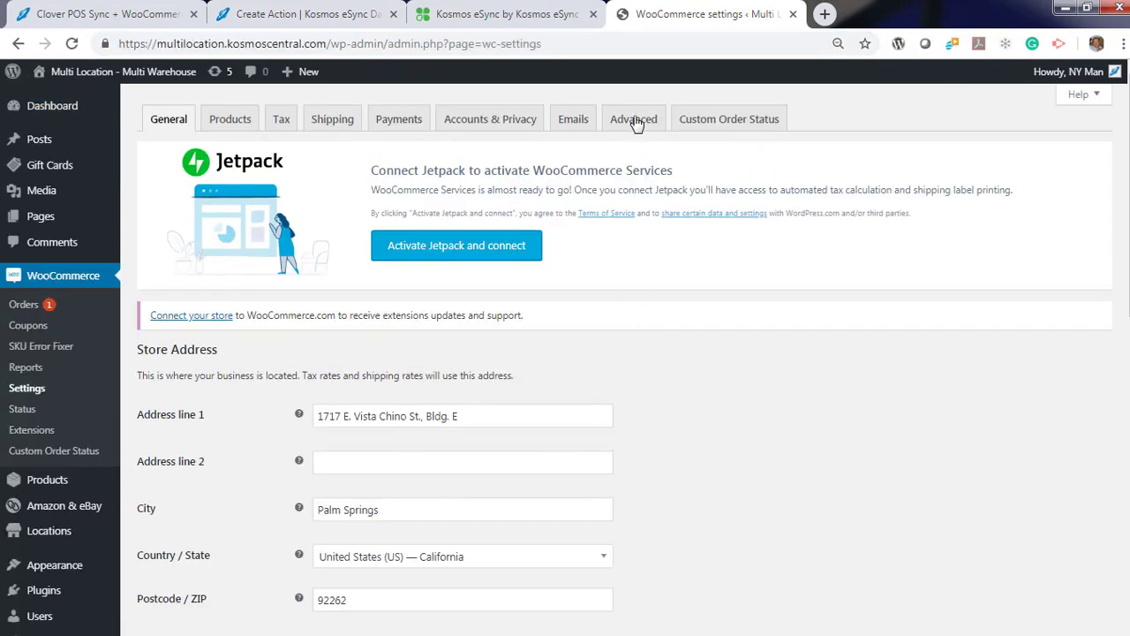
click(633, 118)
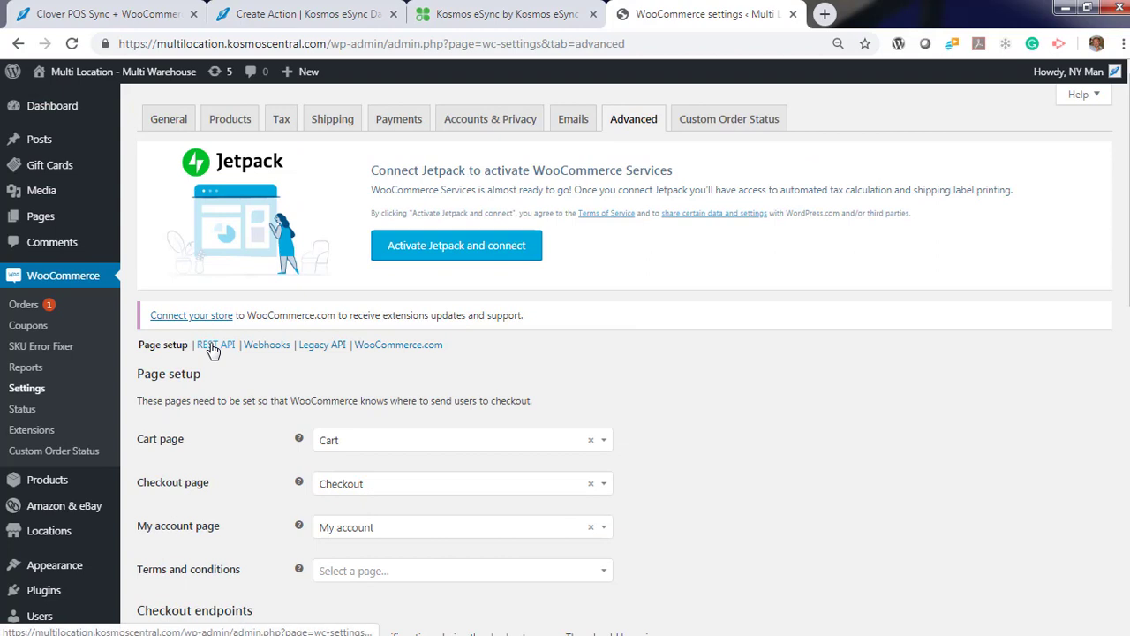
click(215, 344)
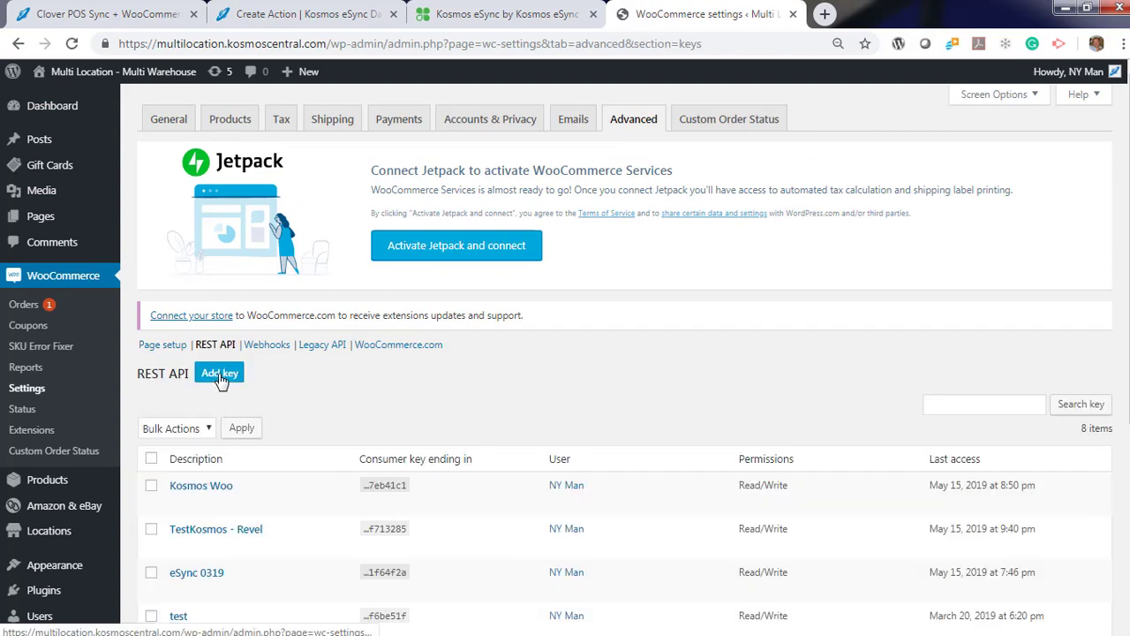
click(219, 372)
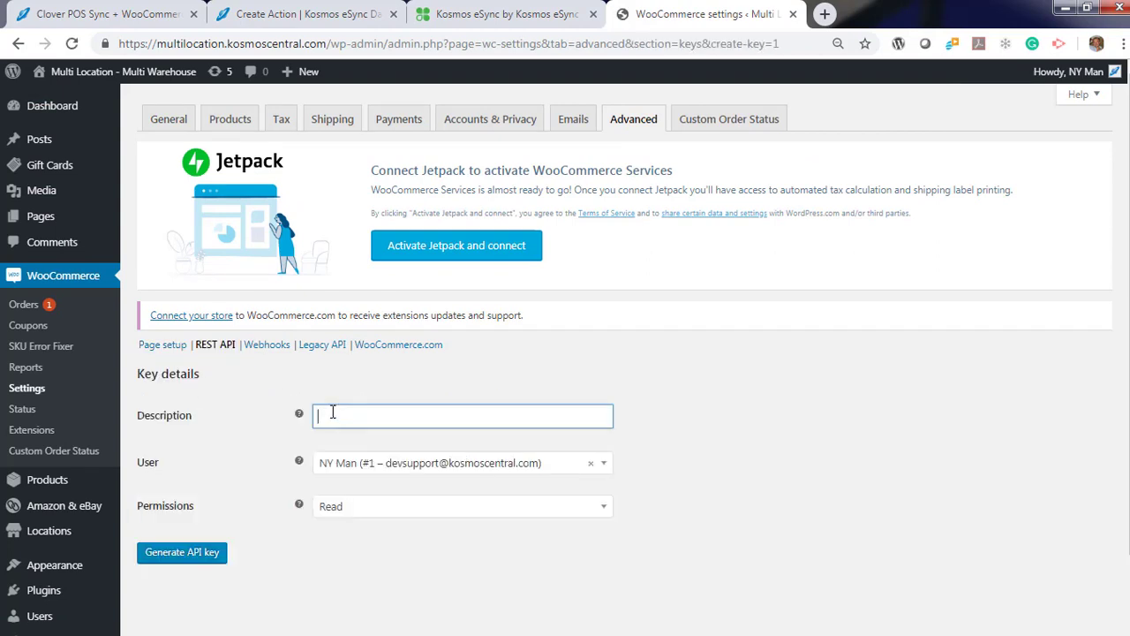
- Generate the Kosmos Clover Woo read/write key pair and copy the consumer key to eSync
click(459, 505)
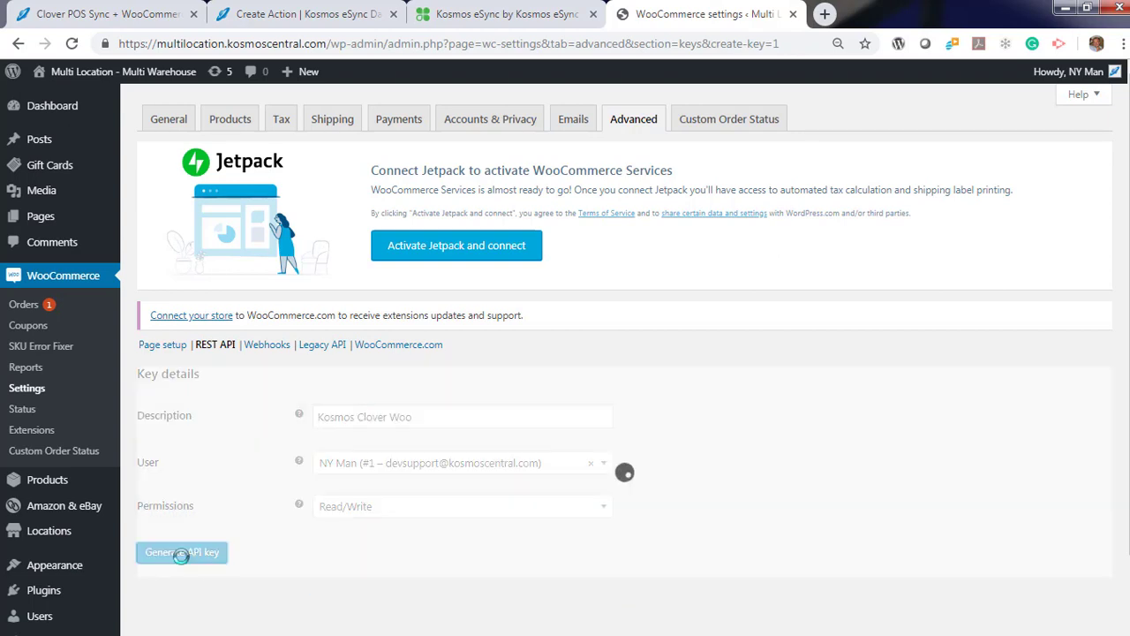
click(180, 550)
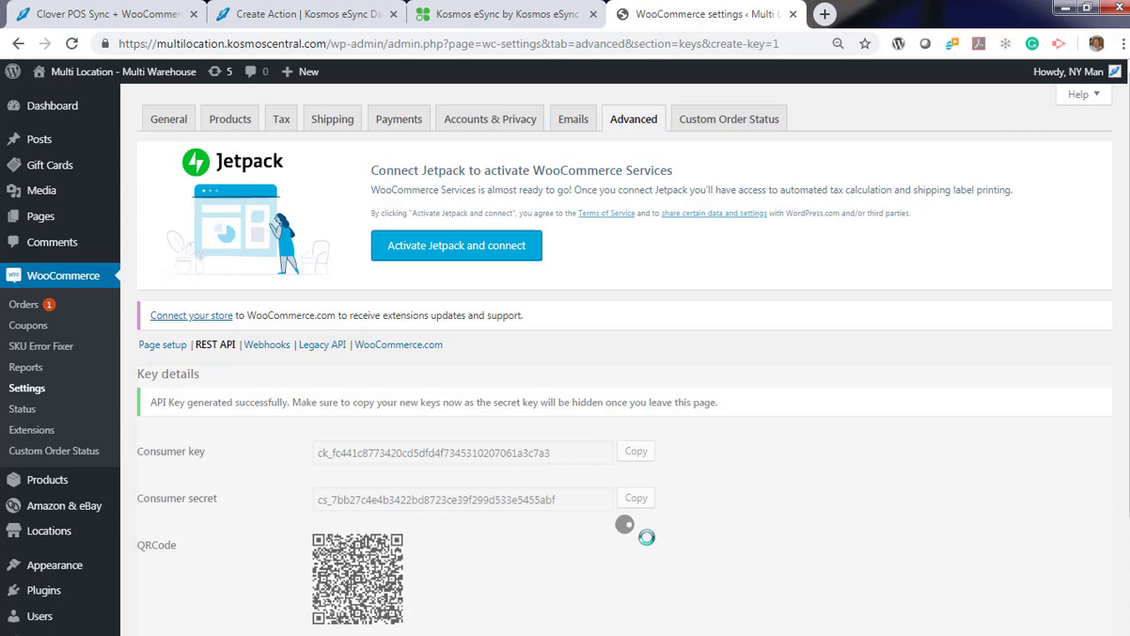
click(636, 450)
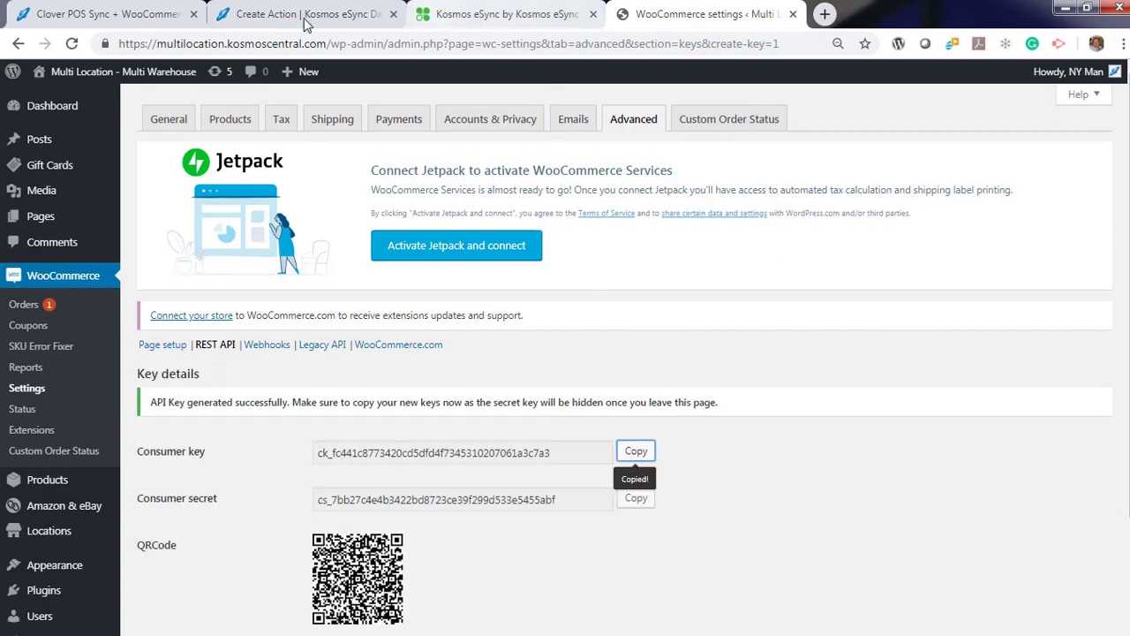
click(304, 14)
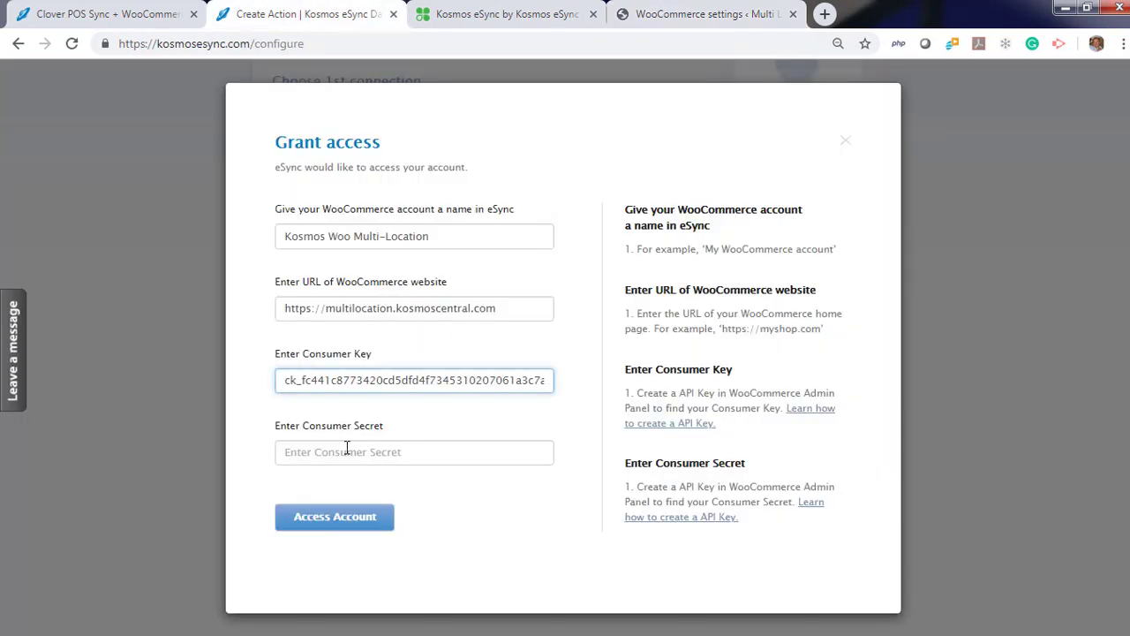
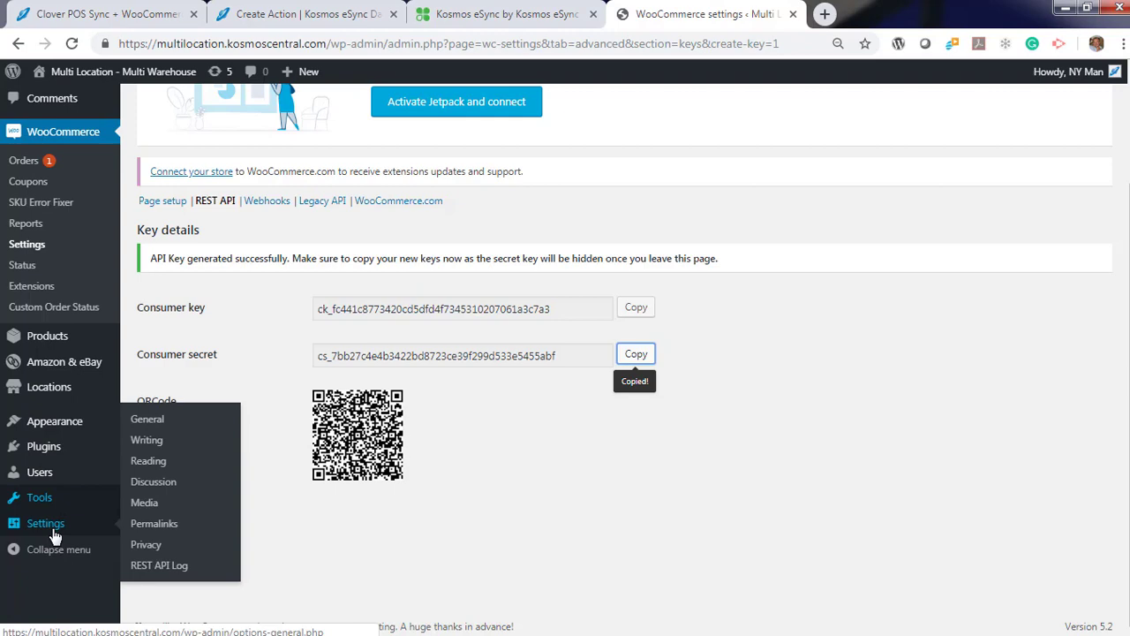
- Paste the consumer key and copy the consumer secret into eSync's access form
click(153, 522)
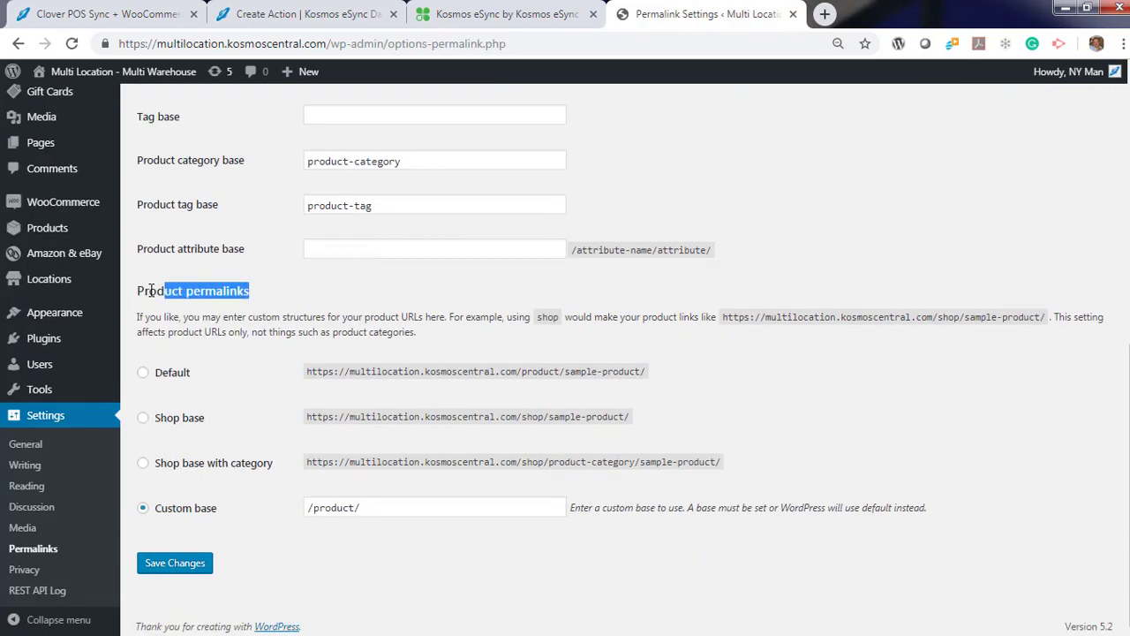
click(304, 14)
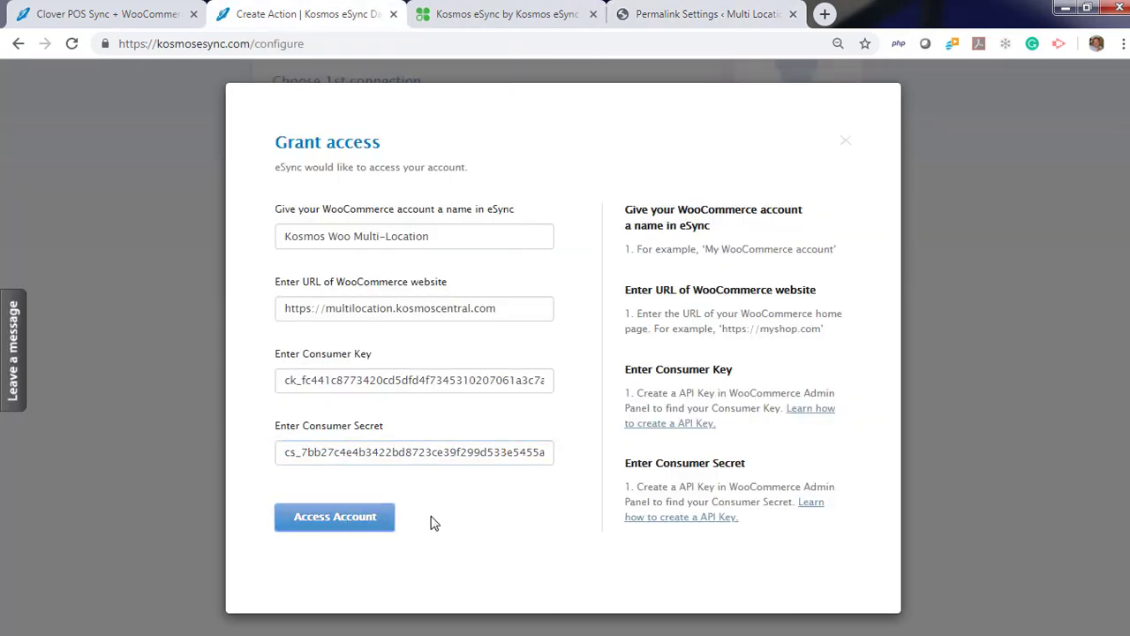
- Grant WooCommerce access and choose the 'Clover send standard items to Woocommerce' action
click(334, 515)
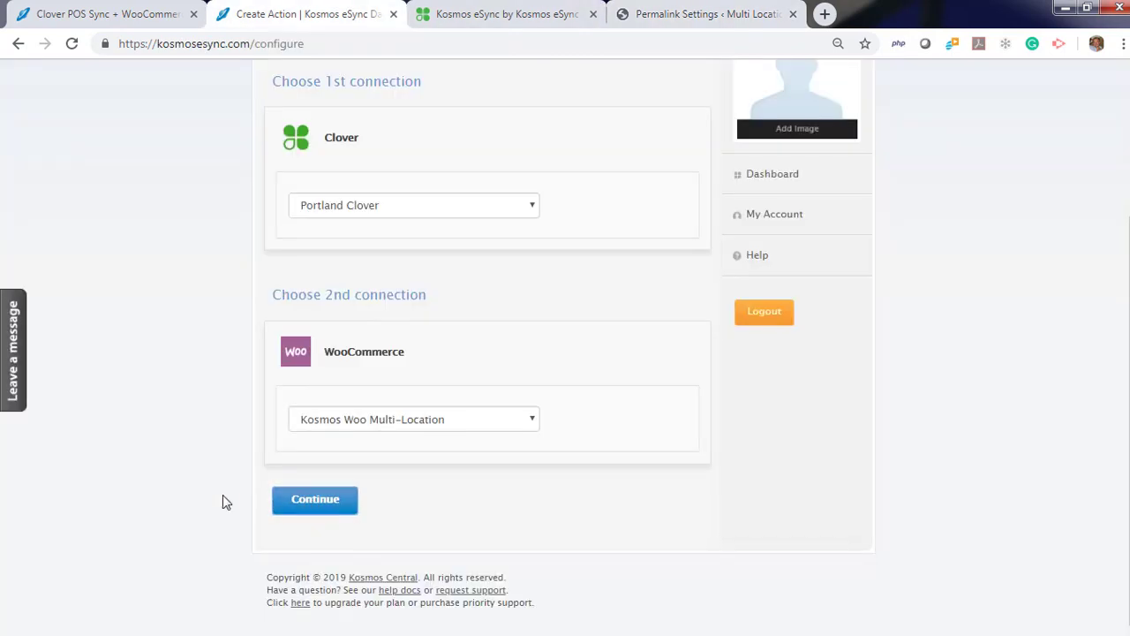
click(314, 498)
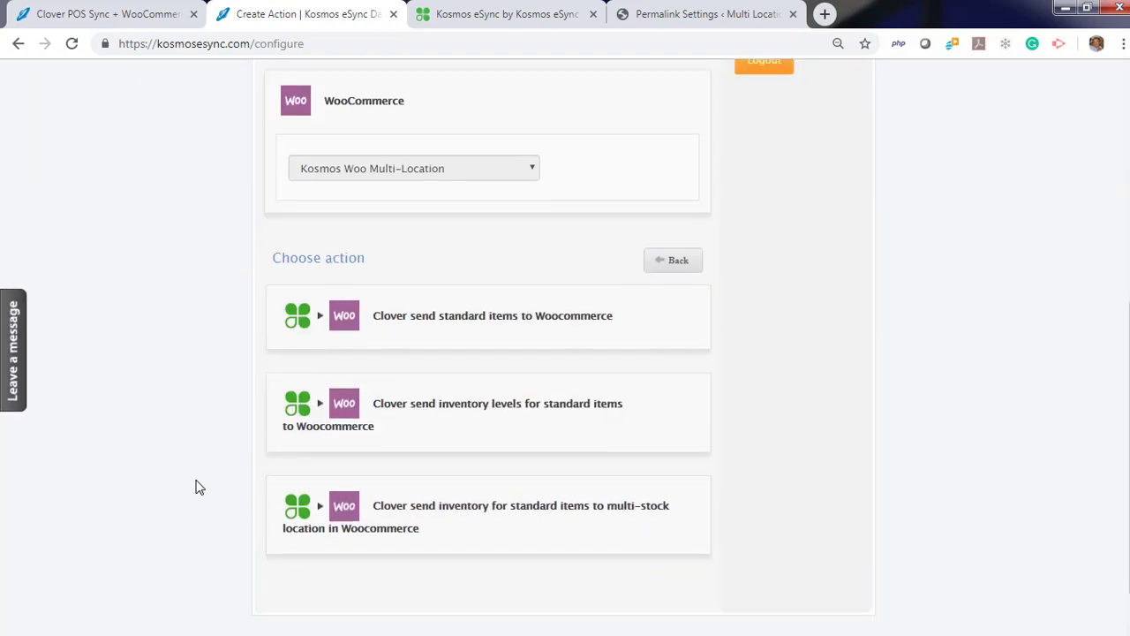
mouse_move(188, 445)
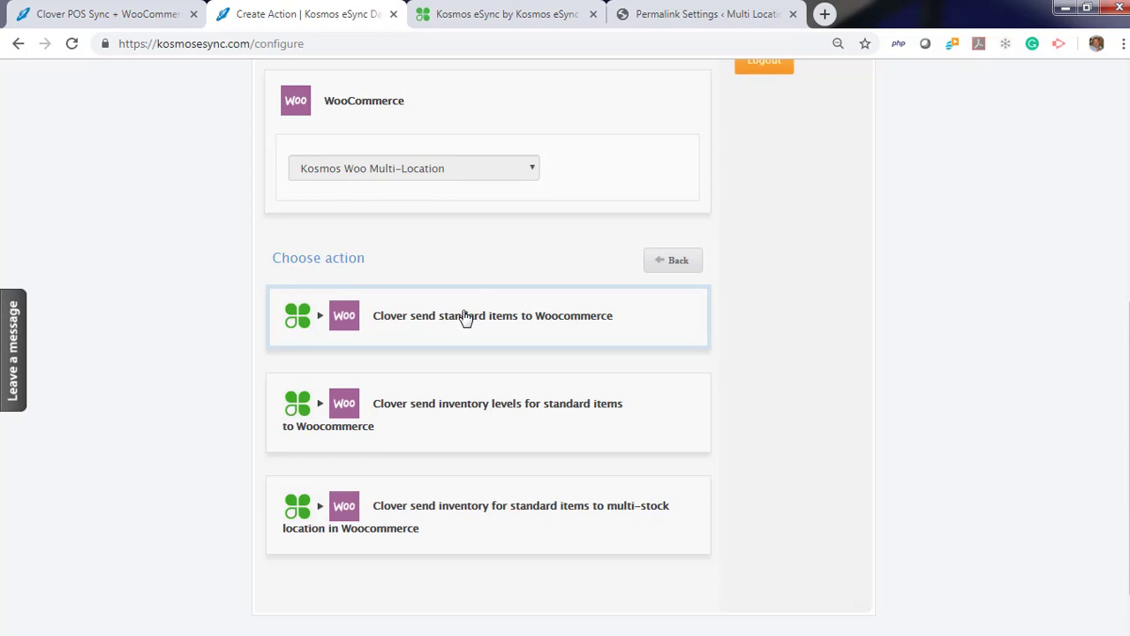
click(487, 314)
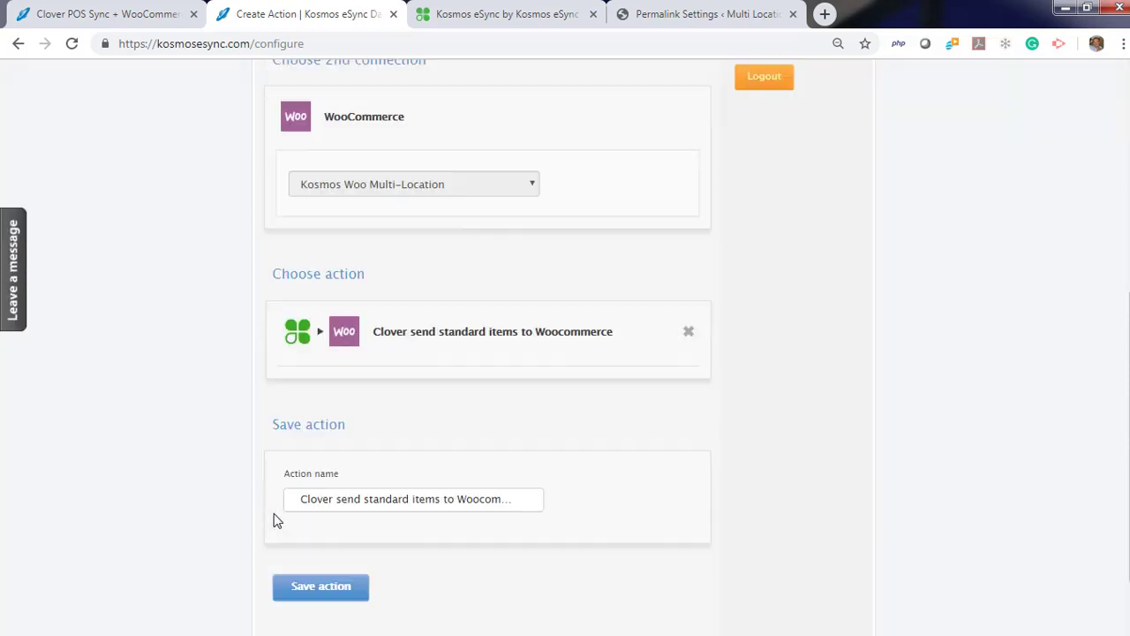
- Save the action as 'Portland Clover send standard items to Woocommerce' and open its configuration
scroll(down, 3)
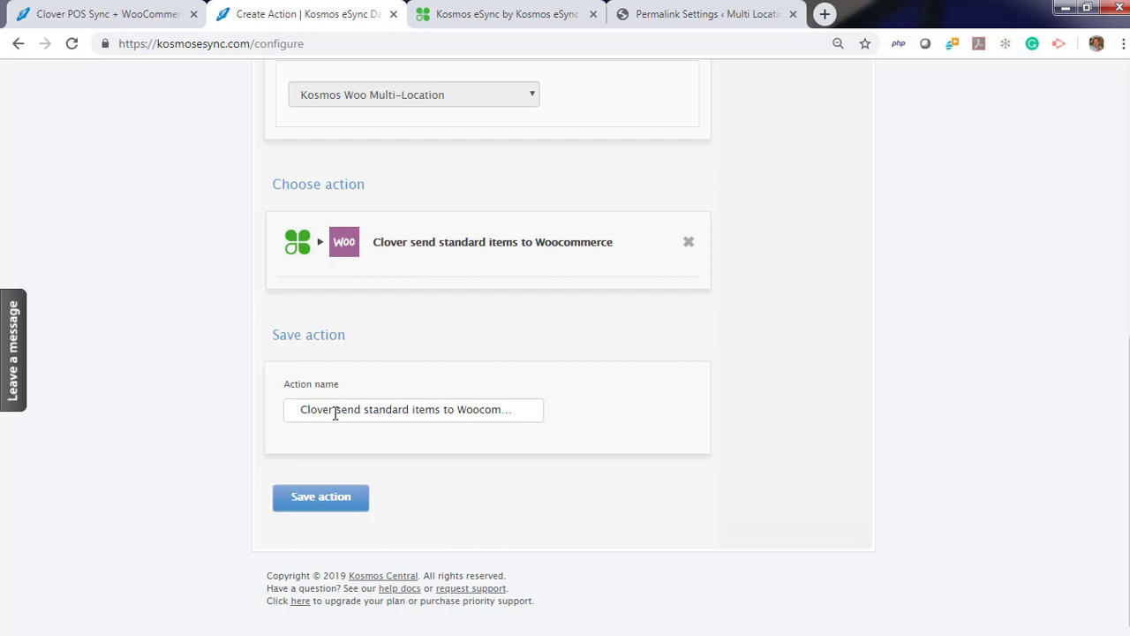
click(413, 409)
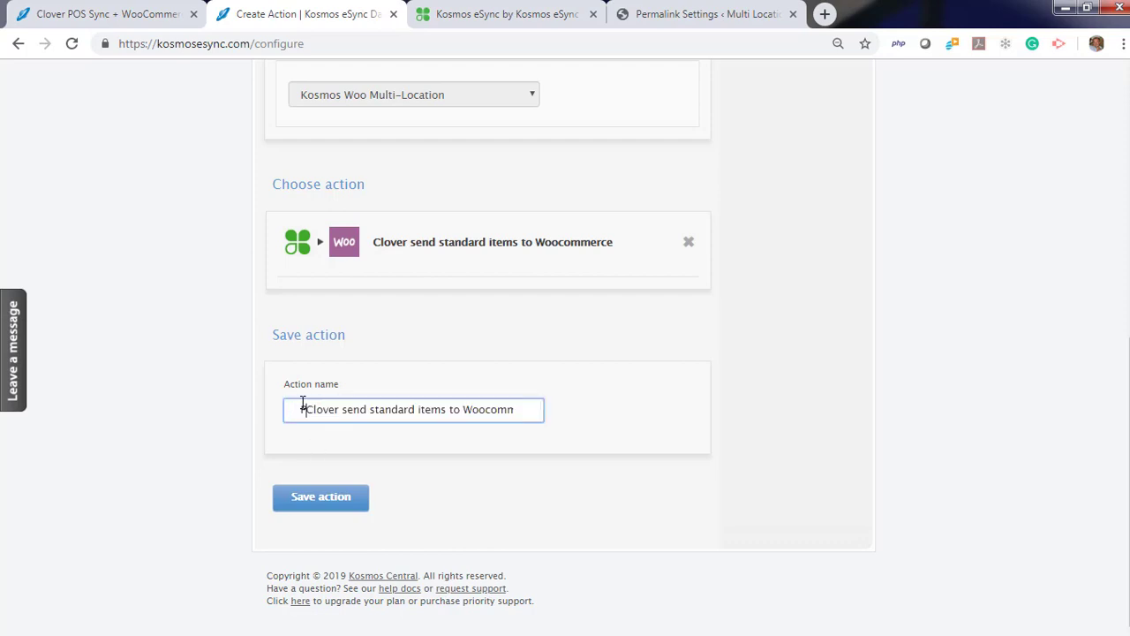
text(Portland)
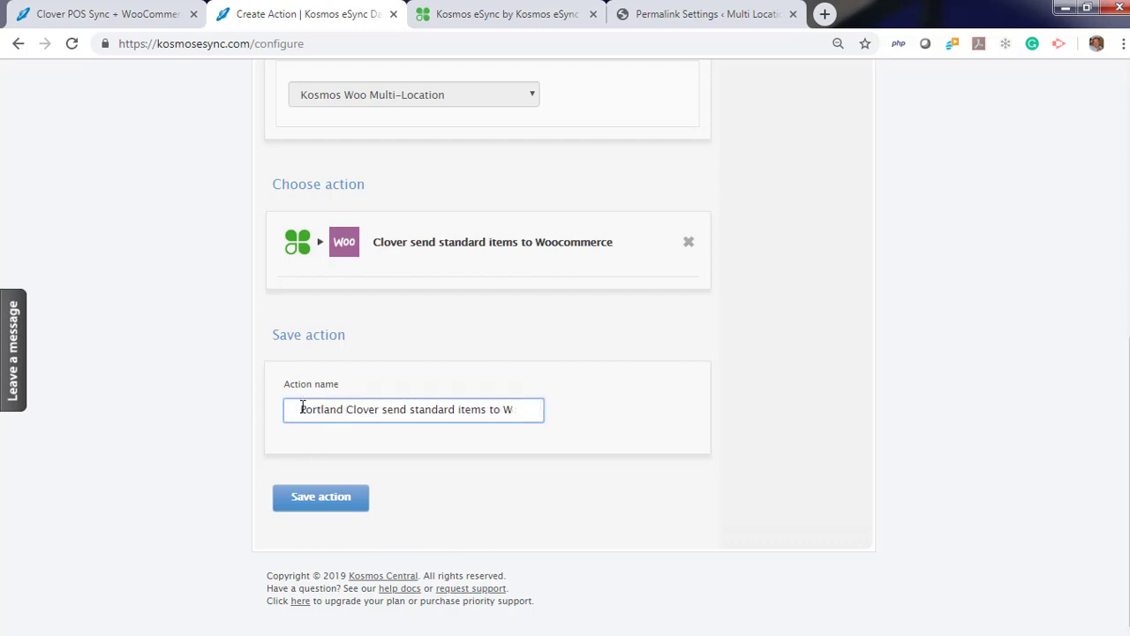
click(321, 496)
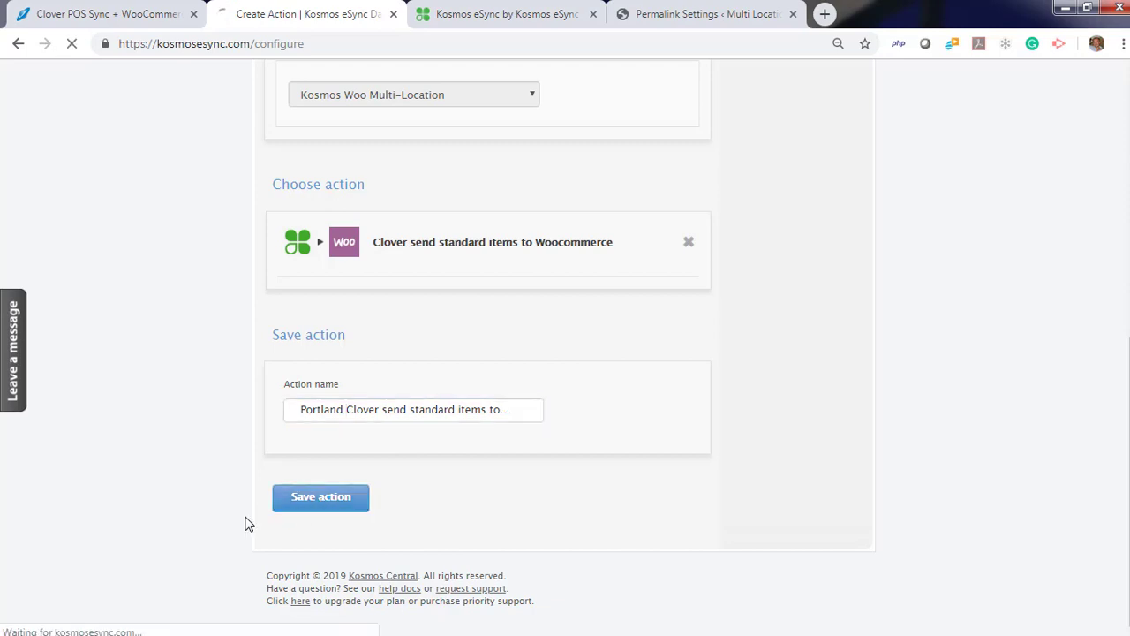
click(321, 496)
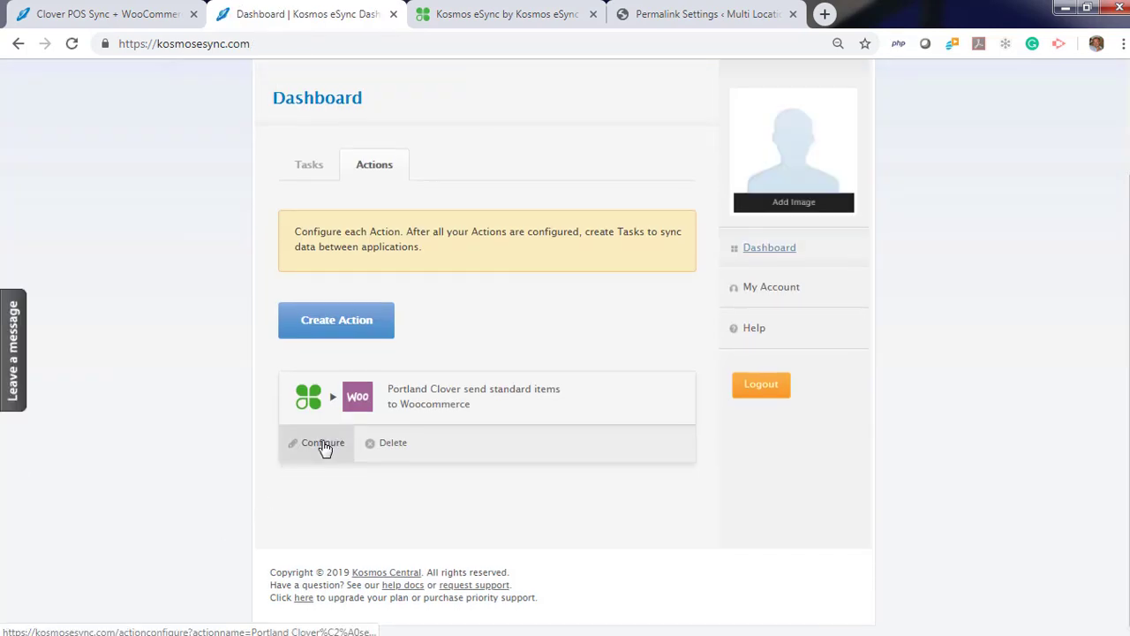
click(322, 441)
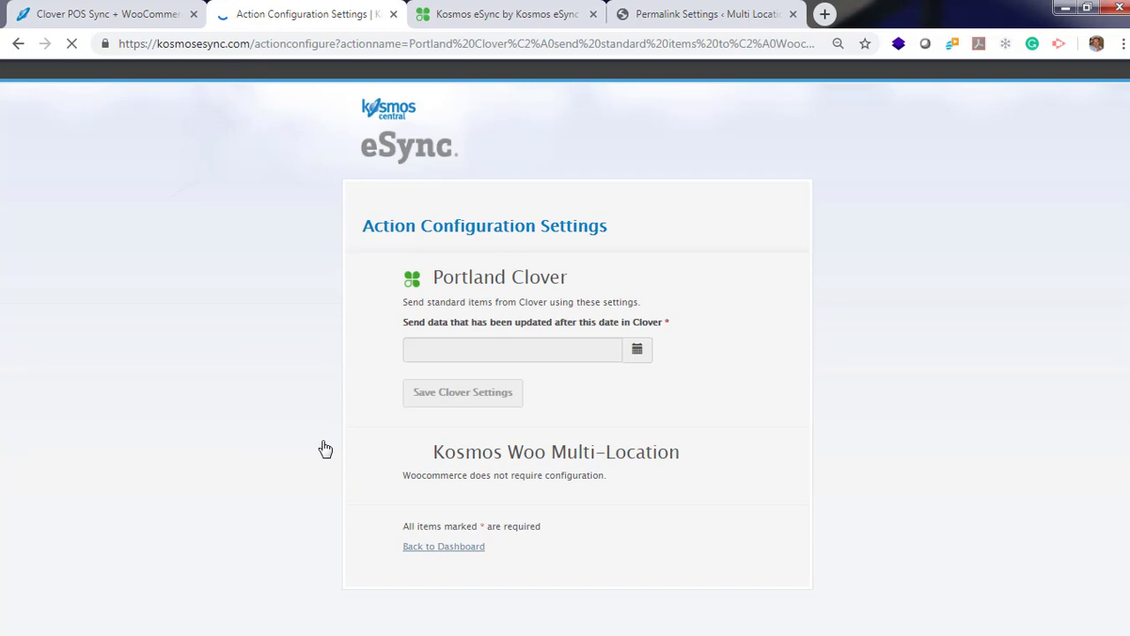
click(636, 350)
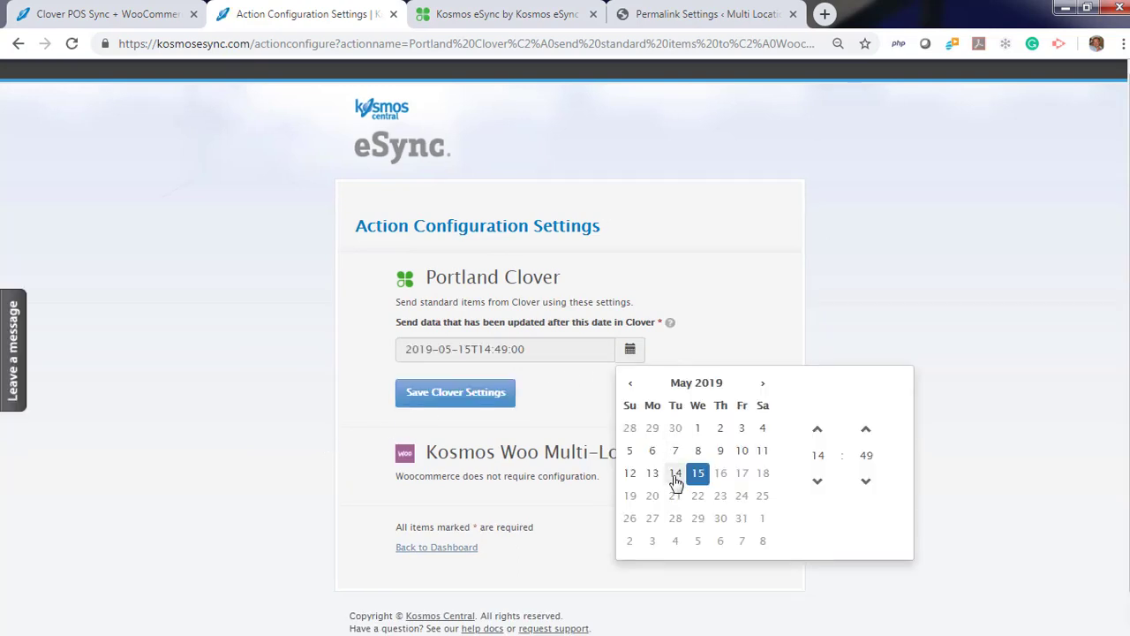
click(675, 474)
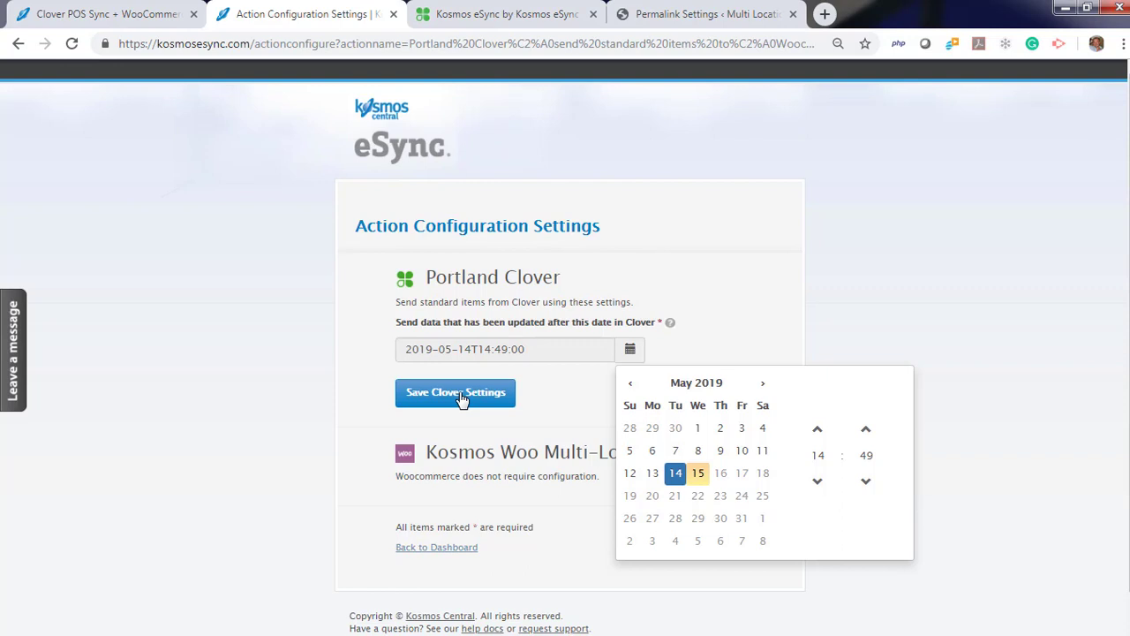
click(456, 392)
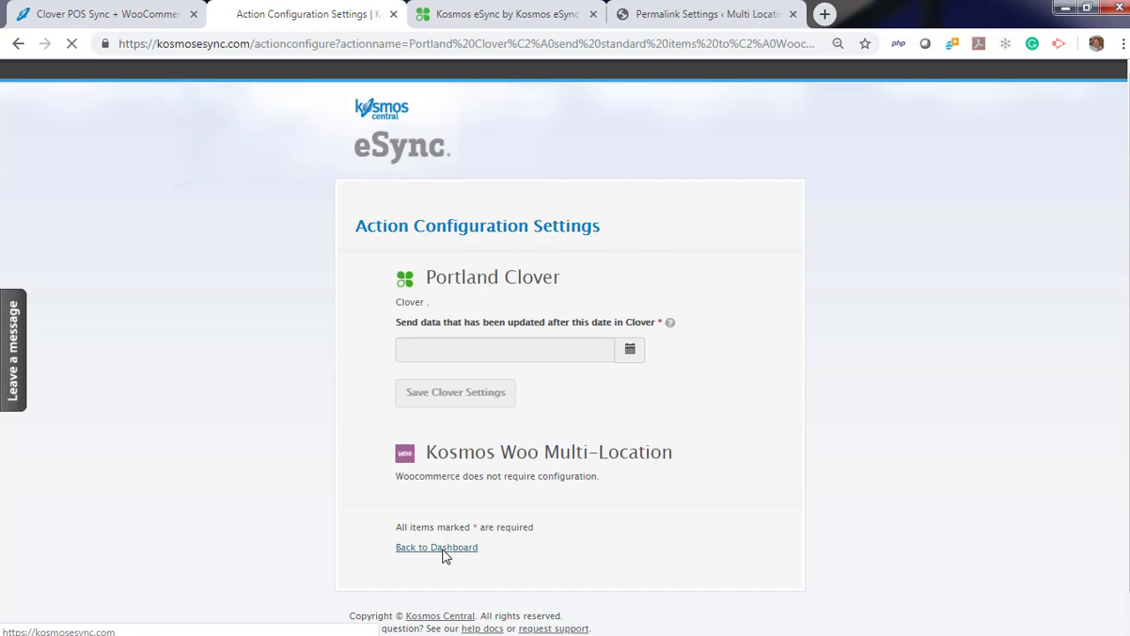
click(436, 547)
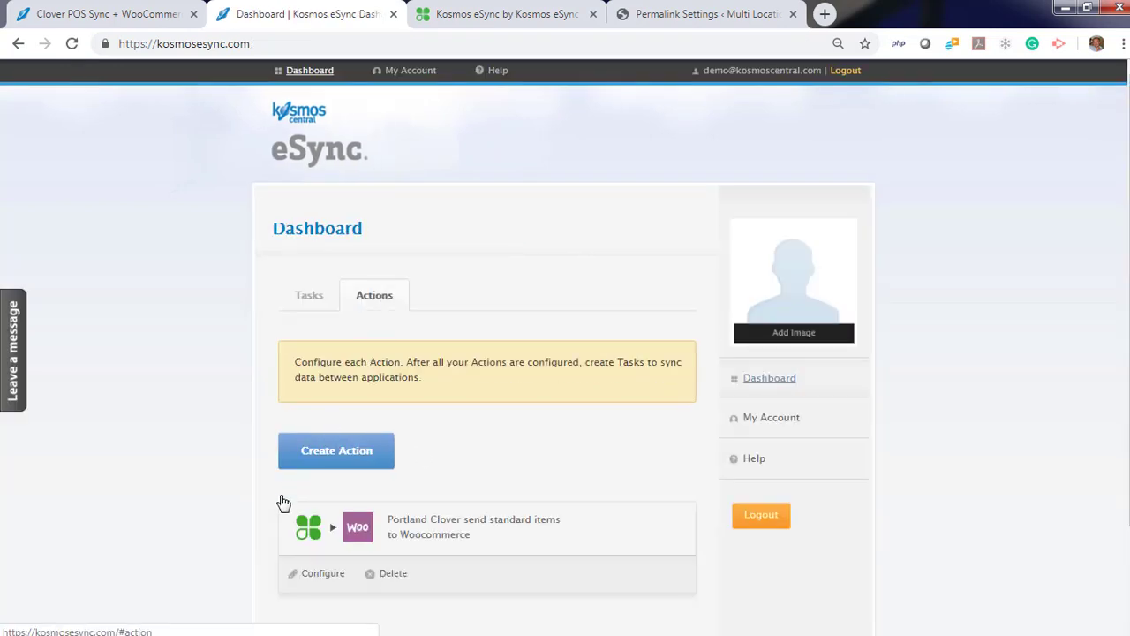
- Reopen the configuration to verify the saved date, then return to the dashboard
click(322, 572)
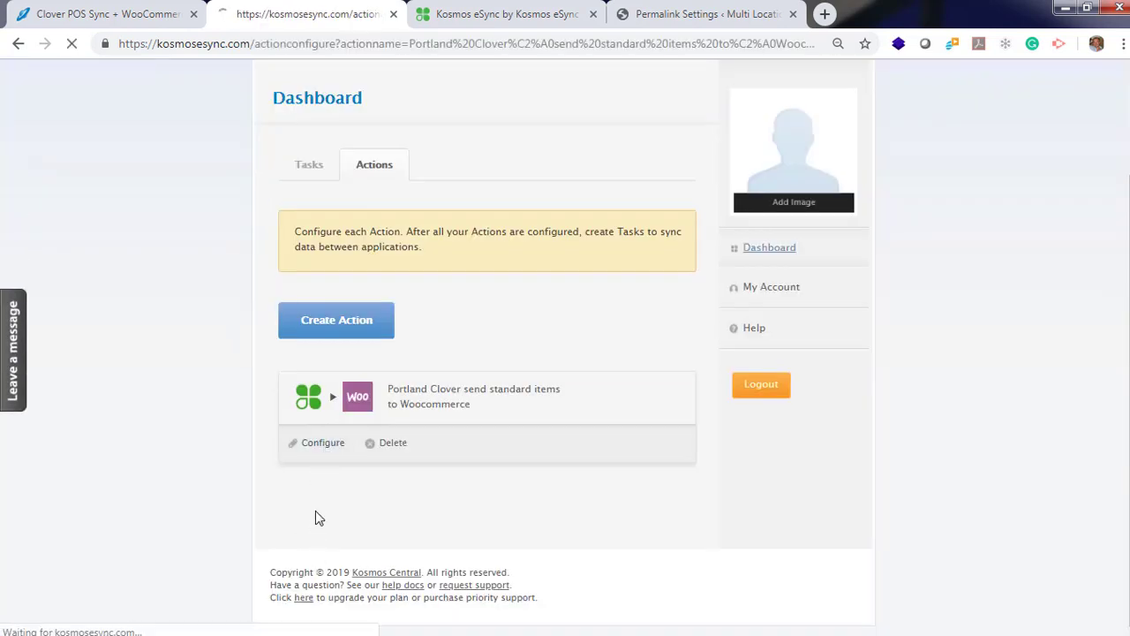
click(321, 442)
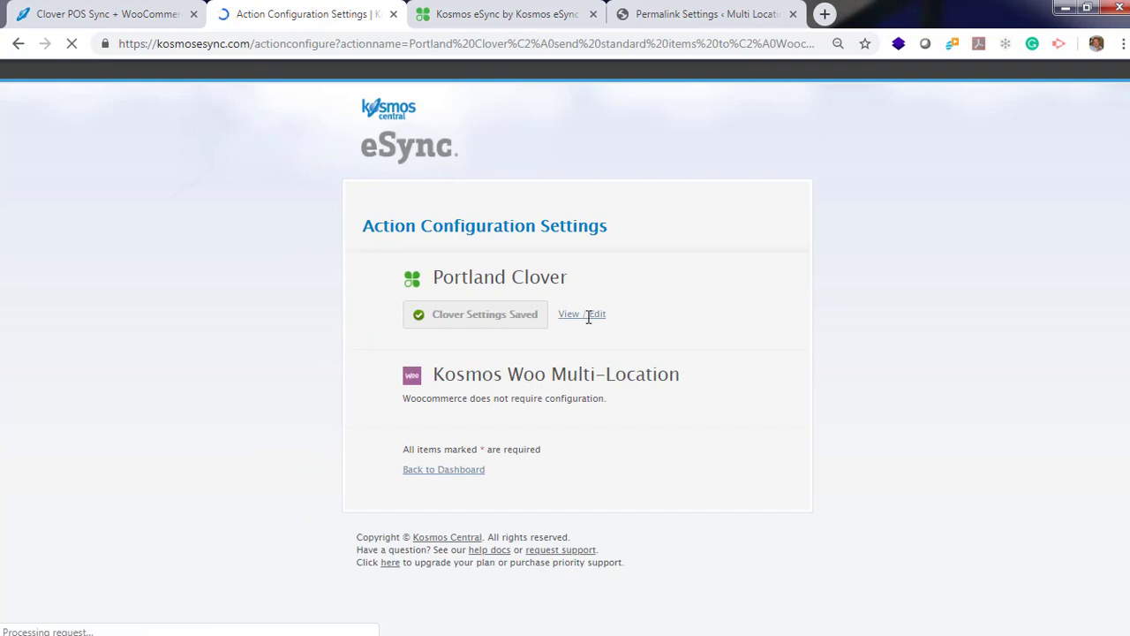
click(583, 314)
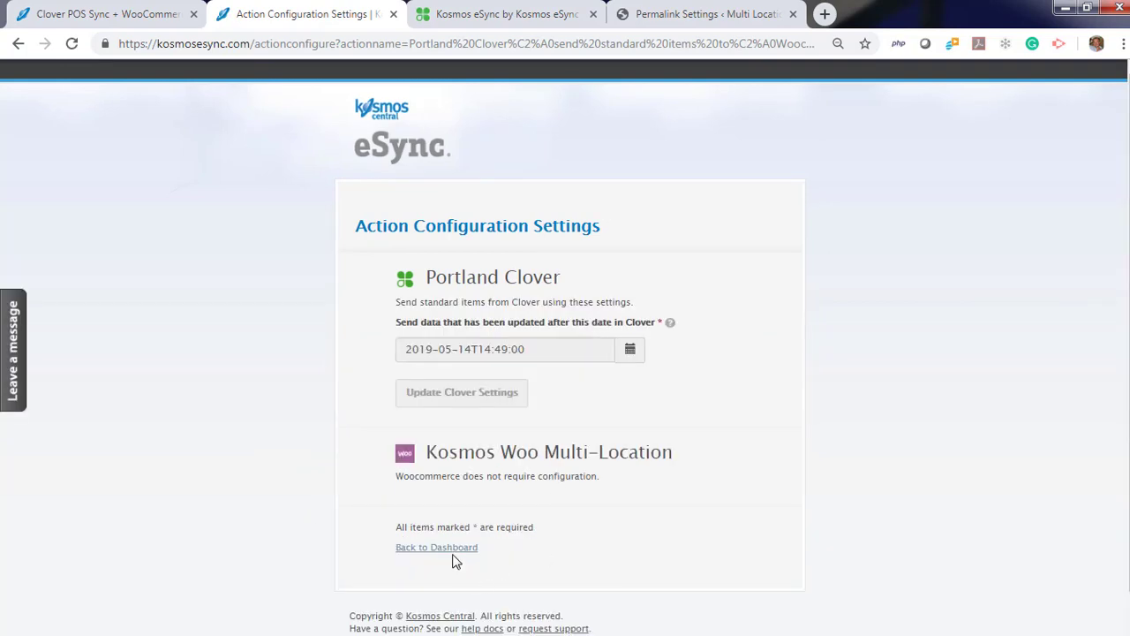
click(437, 547)
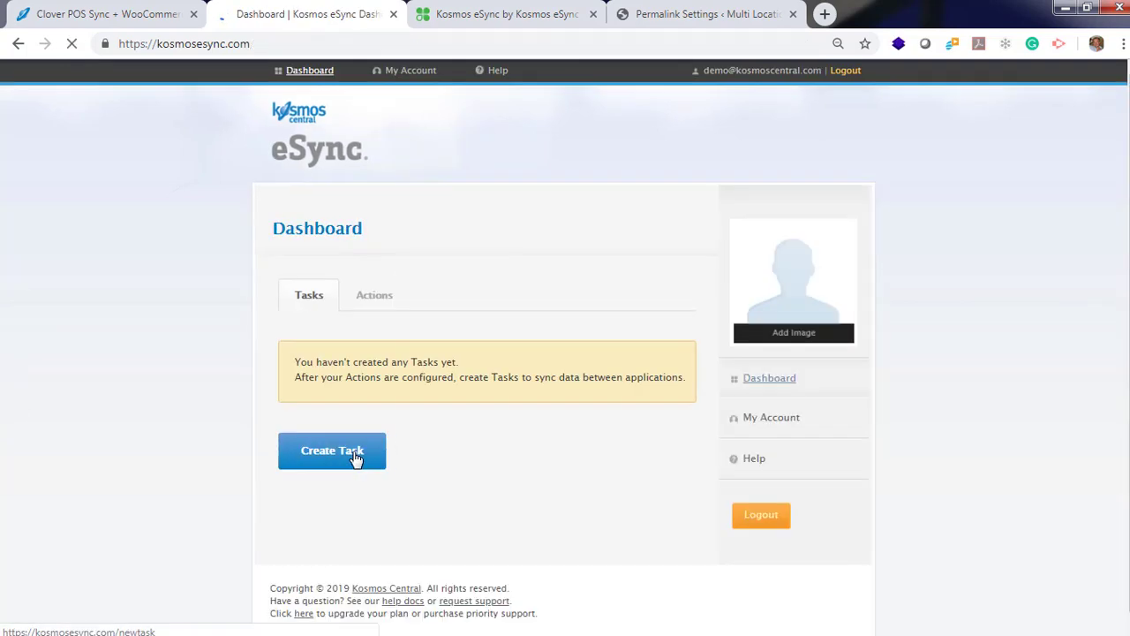
- Create and save the task 'Send Clover Products Portland to WooCommerce' with its action
click(332, 451)
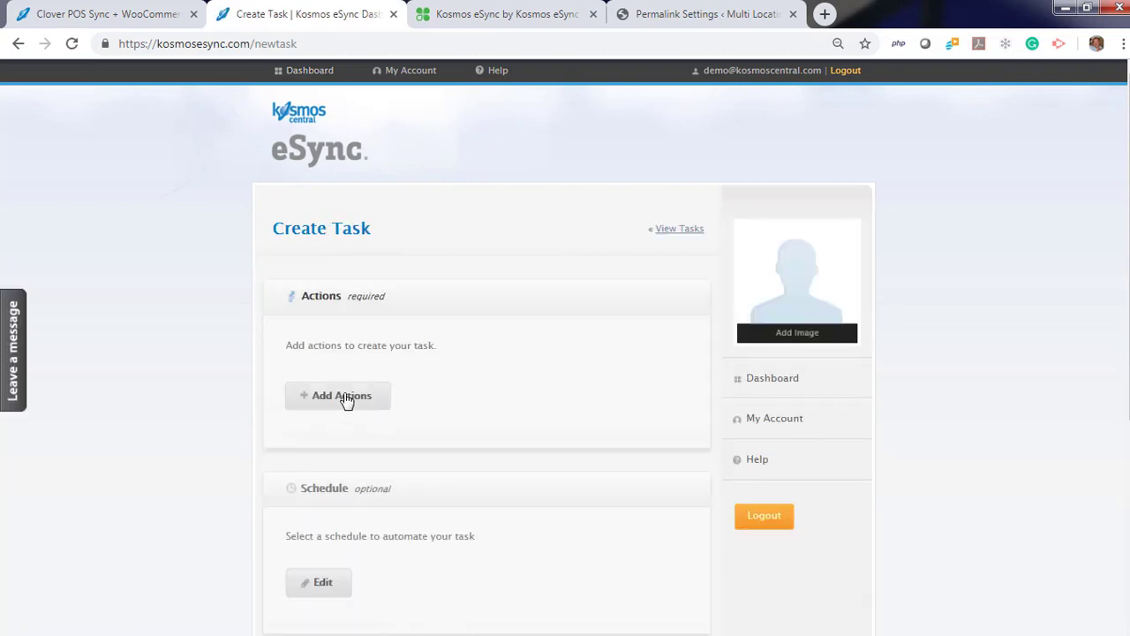
click(342, 395)
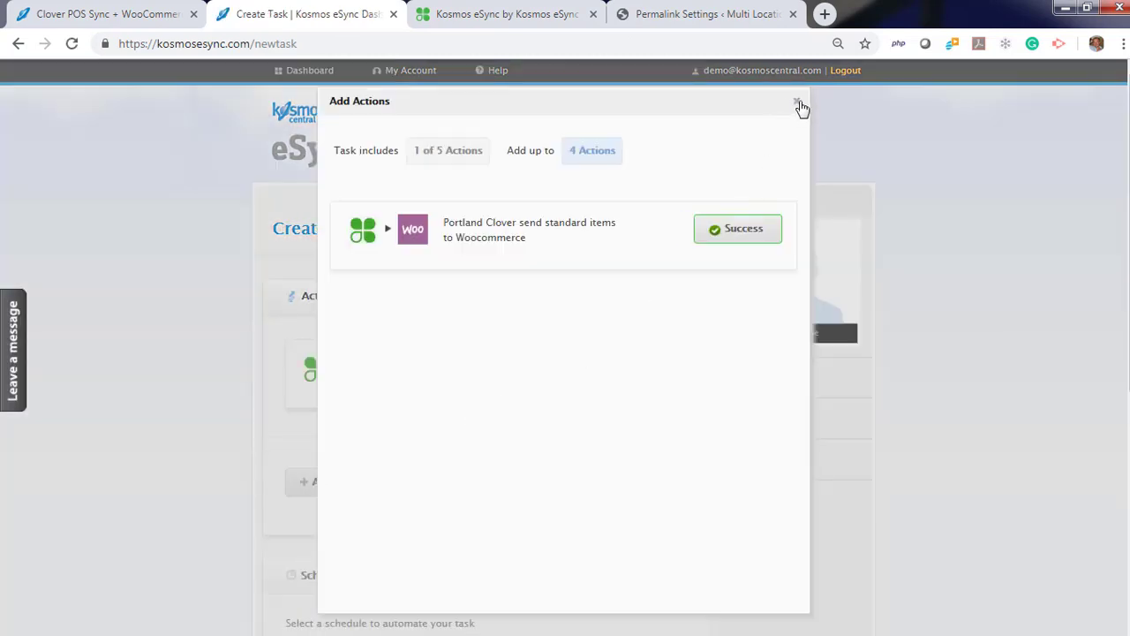
click(798, 101)
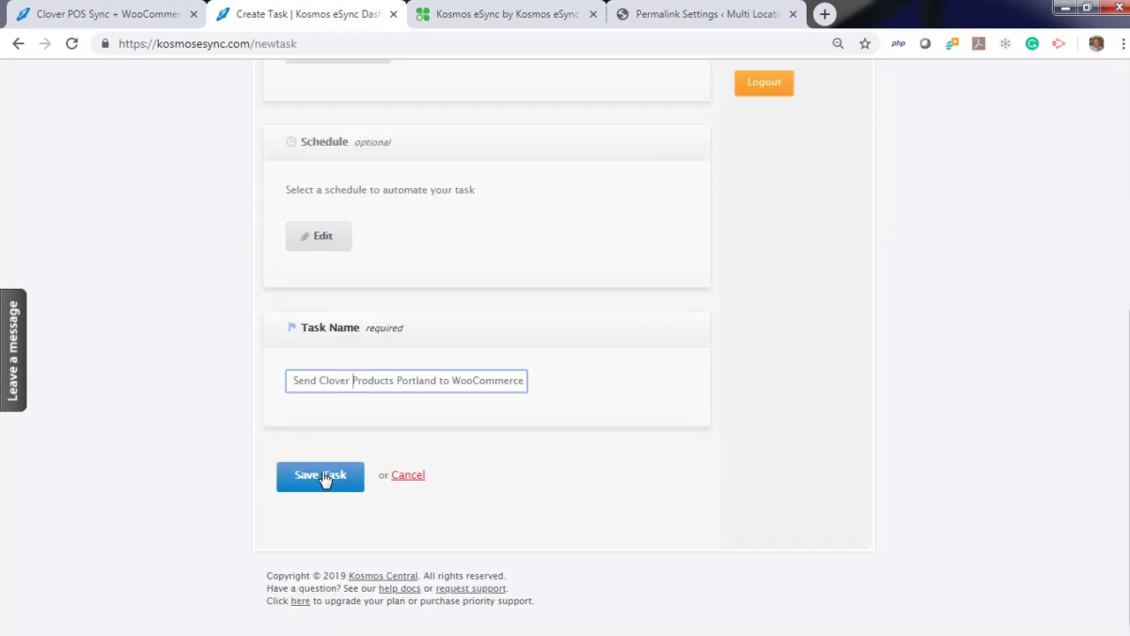
click(319, 475)
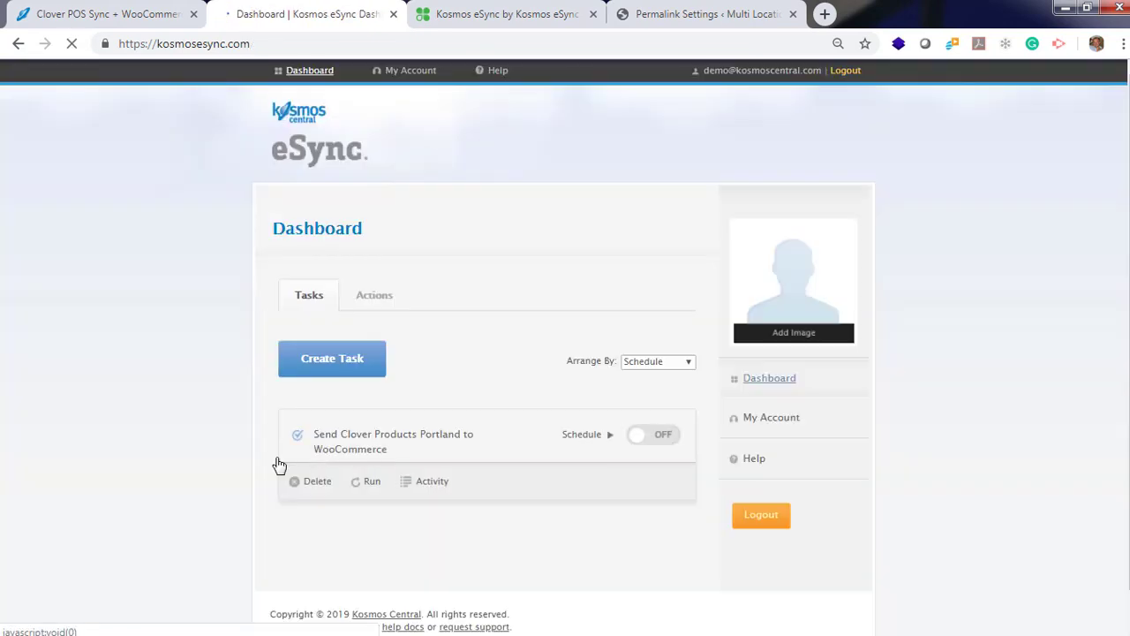
- Run the Portland task once and open its schedule
click(371, 480)
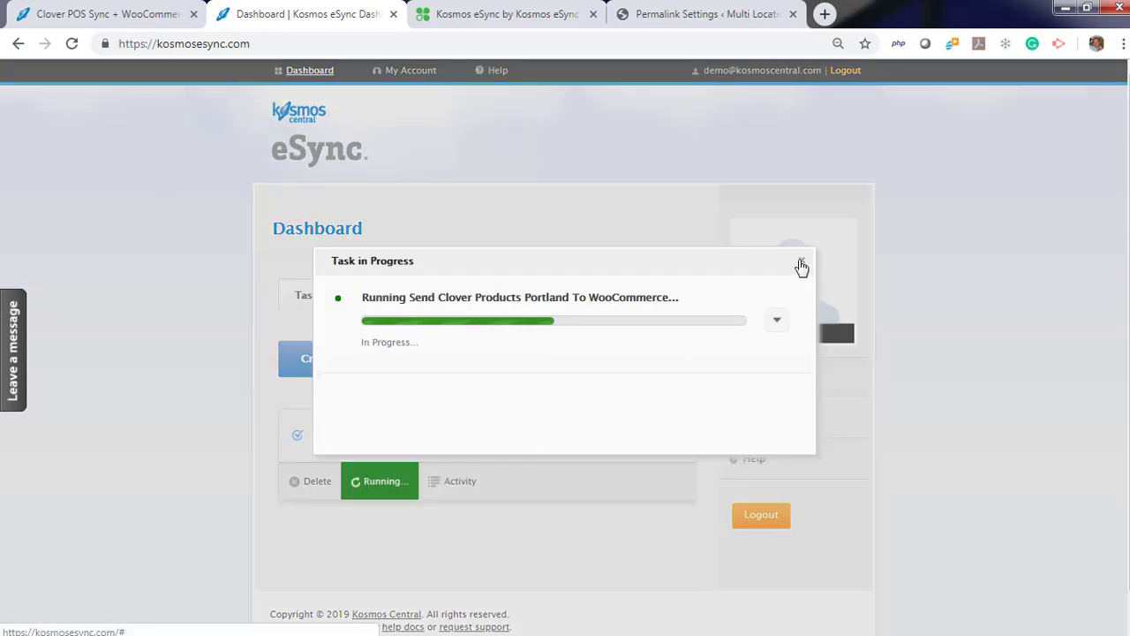
click(799, 265)
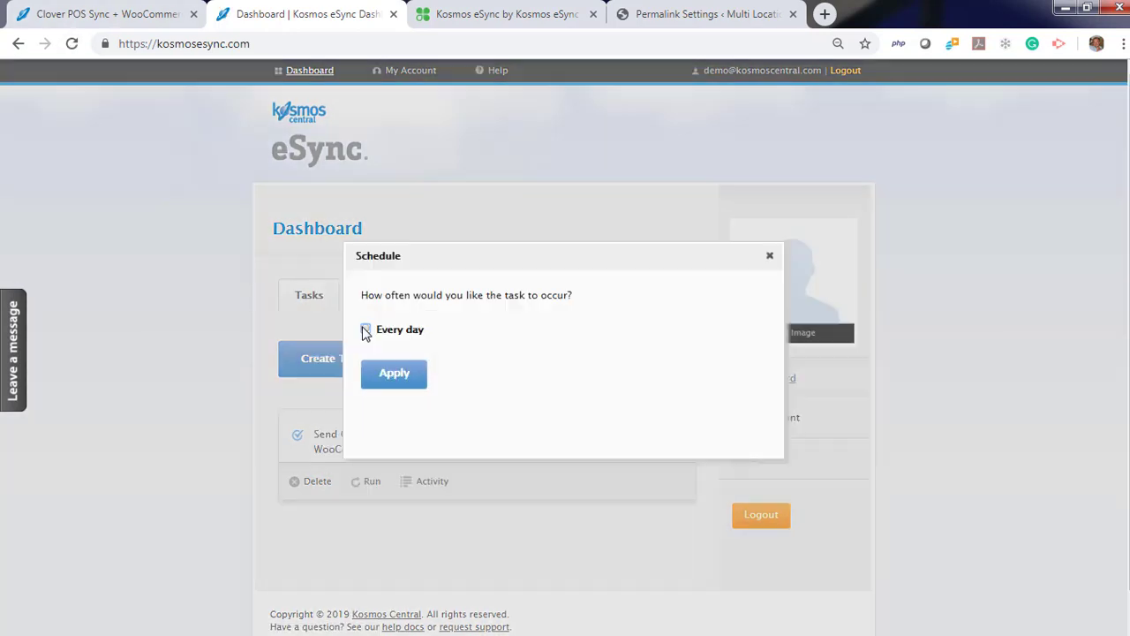
click(363, 331)
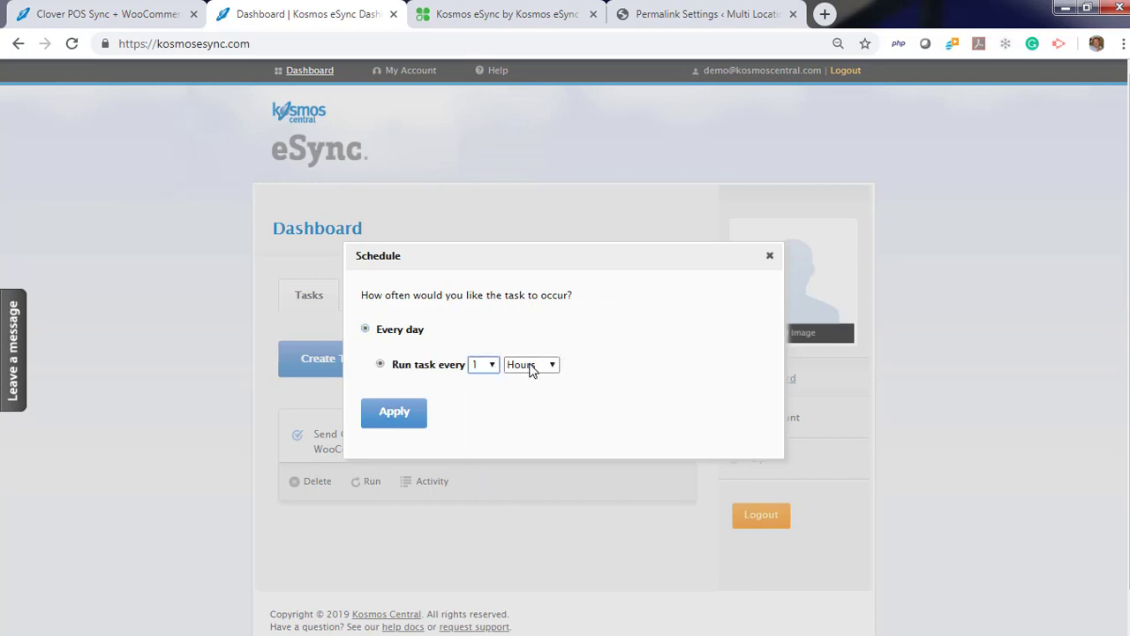
- Apply an every-day, every-5-minutes schedule, then switch the schedule back off
click(530, 363)
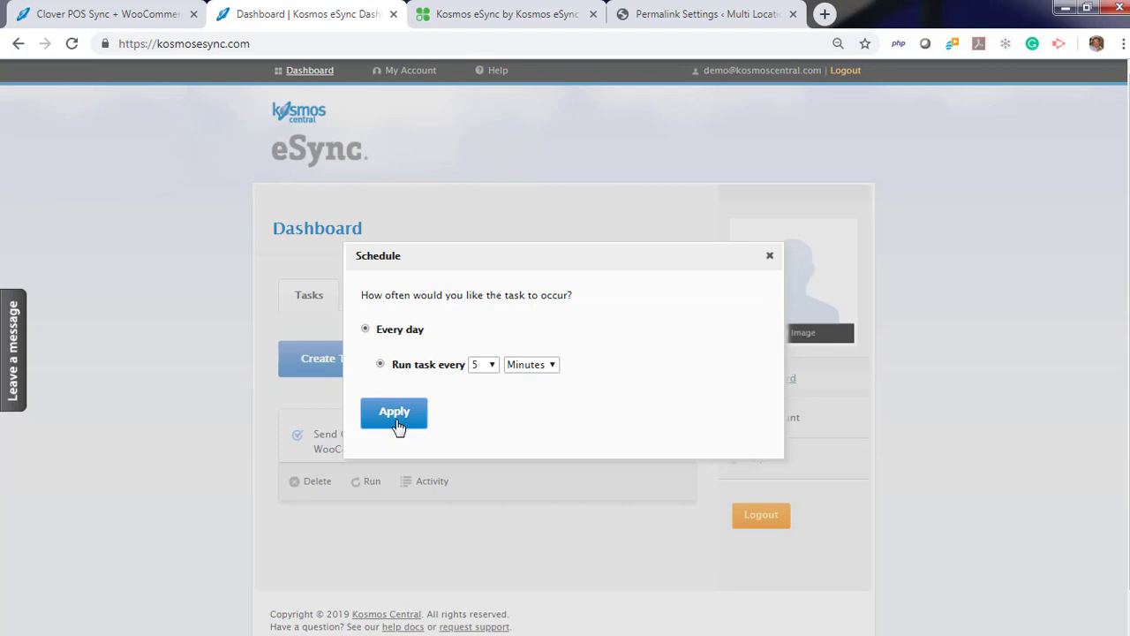
click(393, 412)
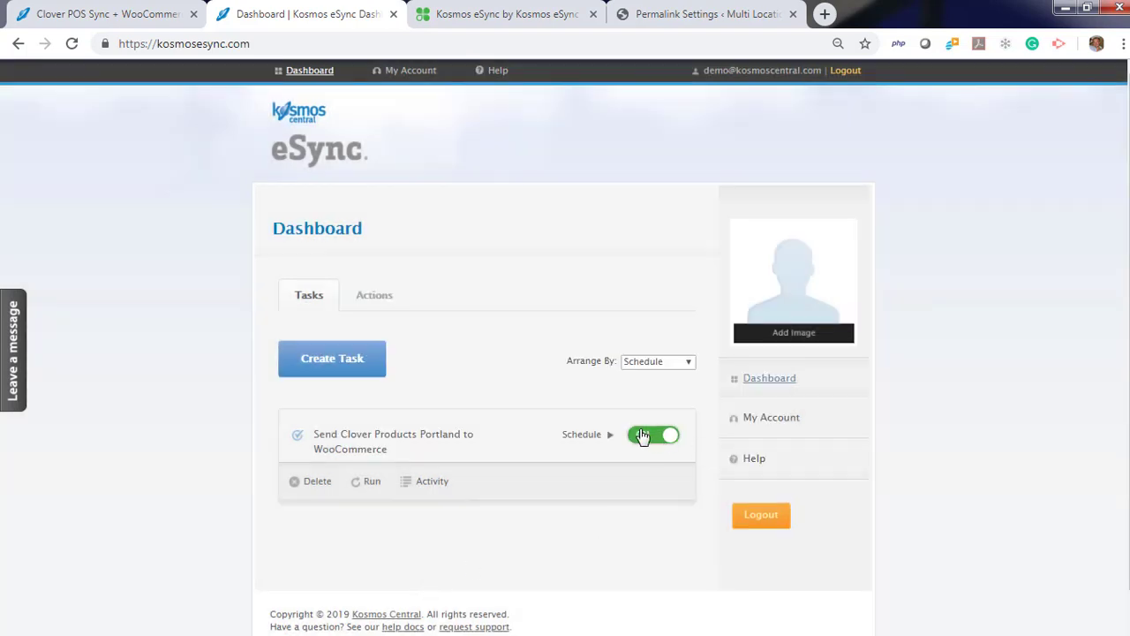
click(653, 435)
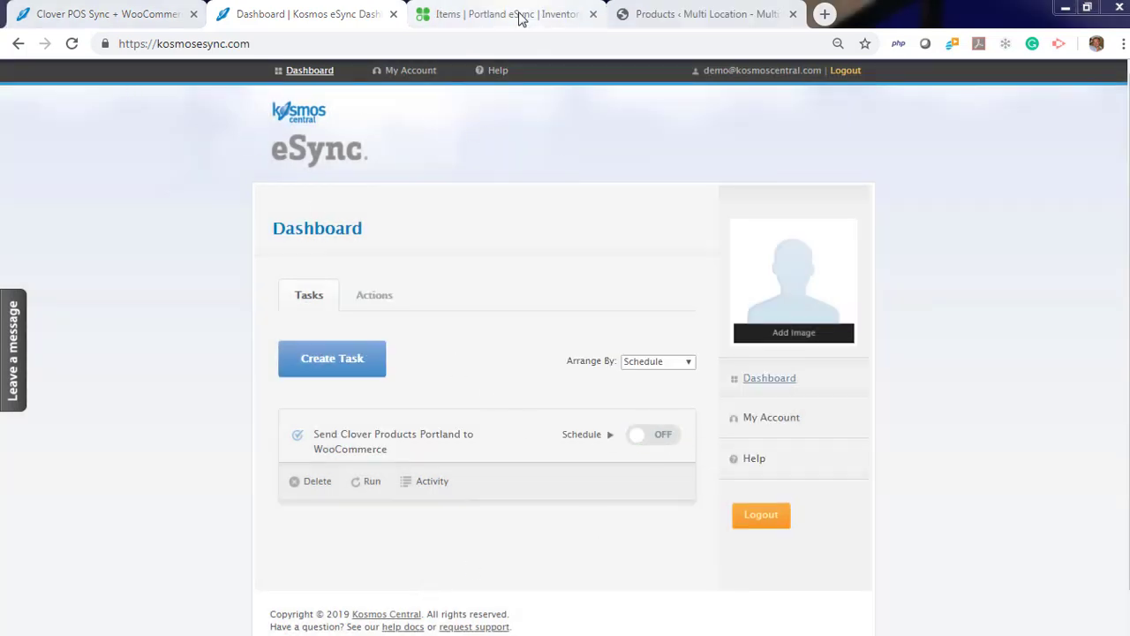
- Reprice Rayban Sunglasses in Clover from $88.79 to $90.00 and save, then return to eSync
click(503, 14)
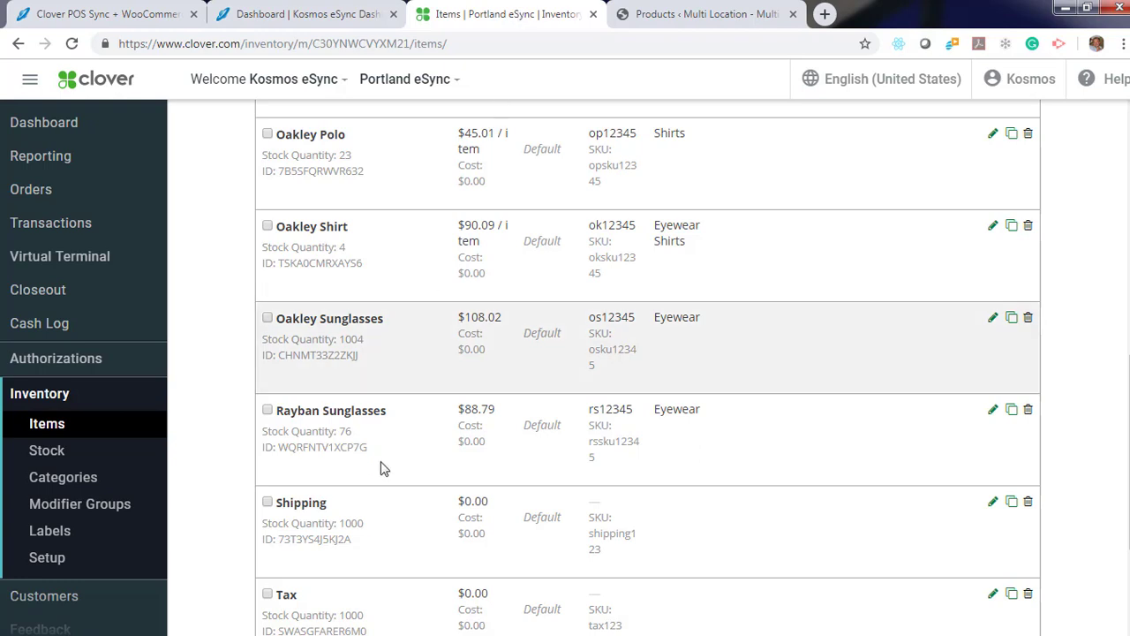
mouse_move(992, 409)
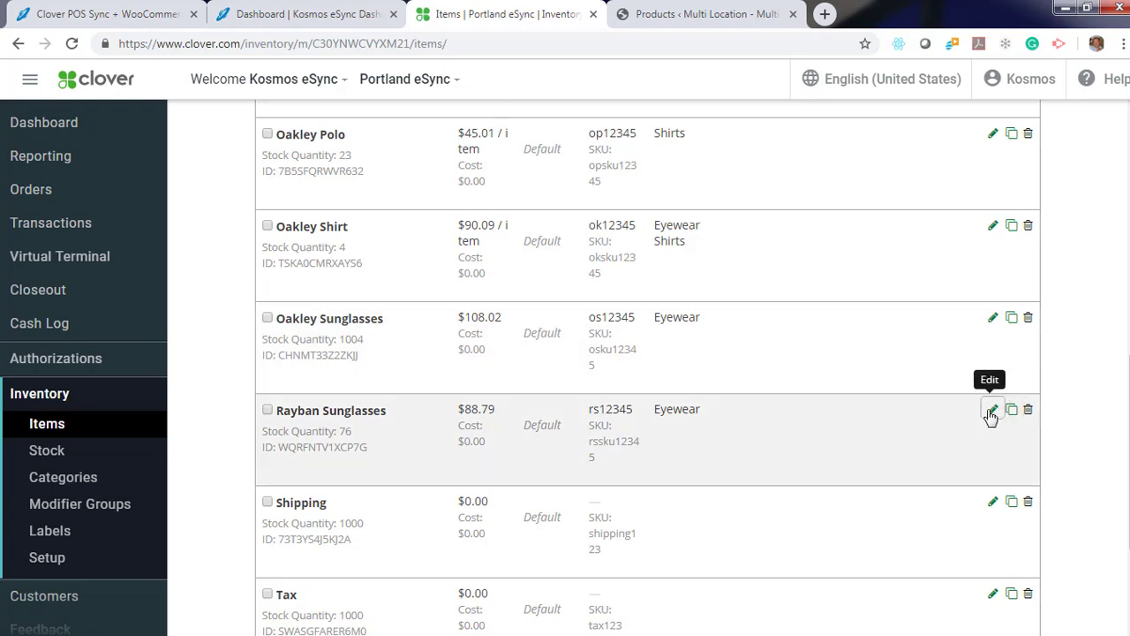
click(992, 409)
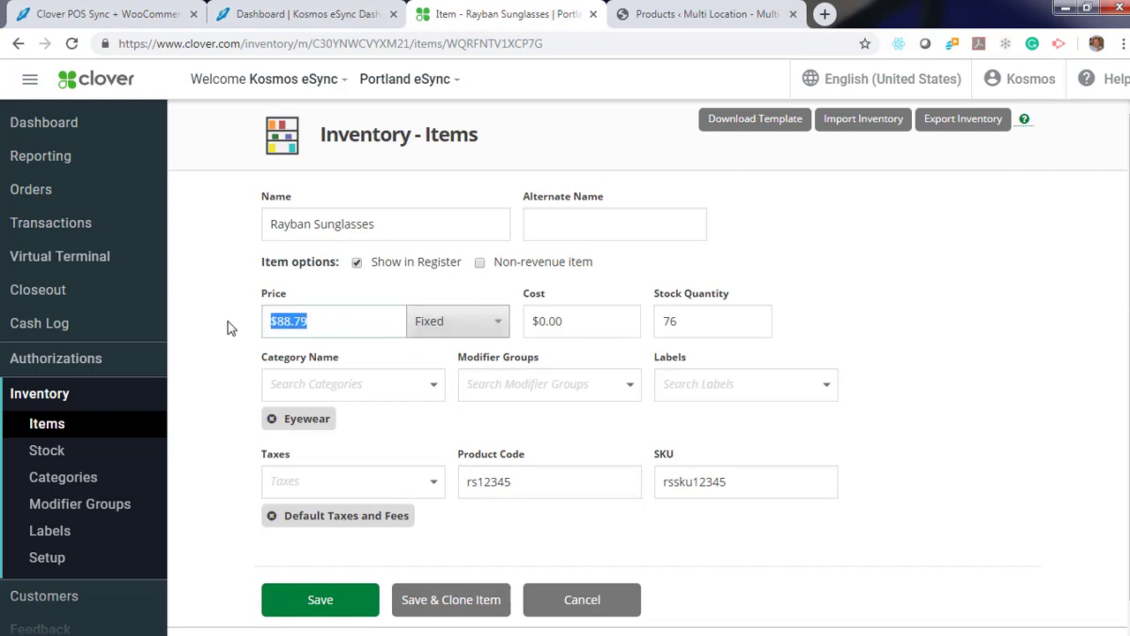
text(90.00)
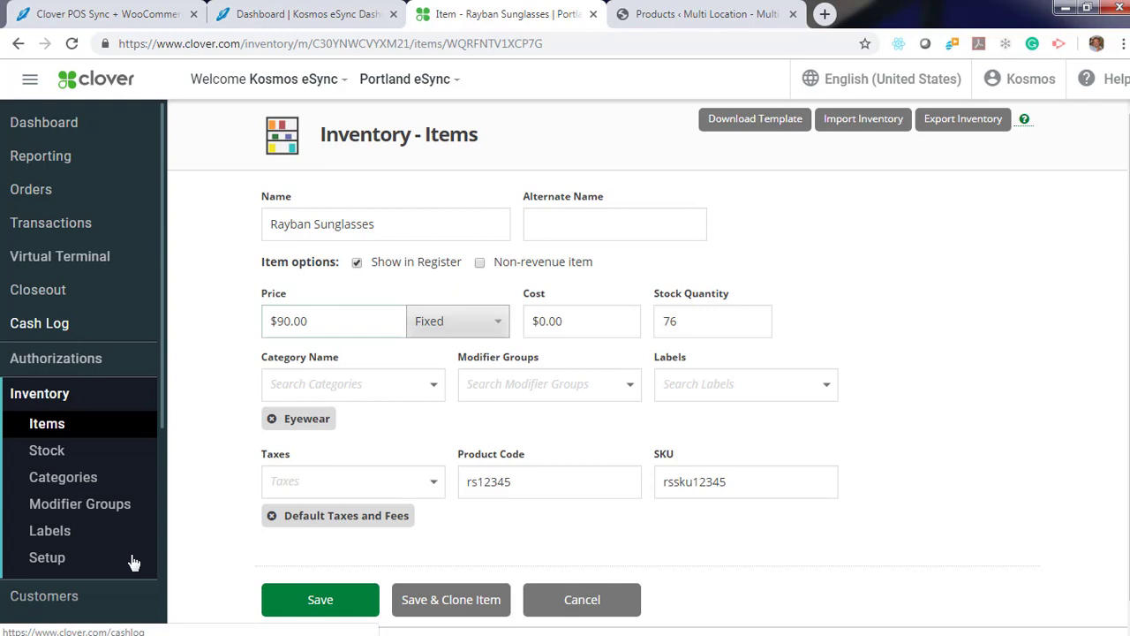
click(320, 601)
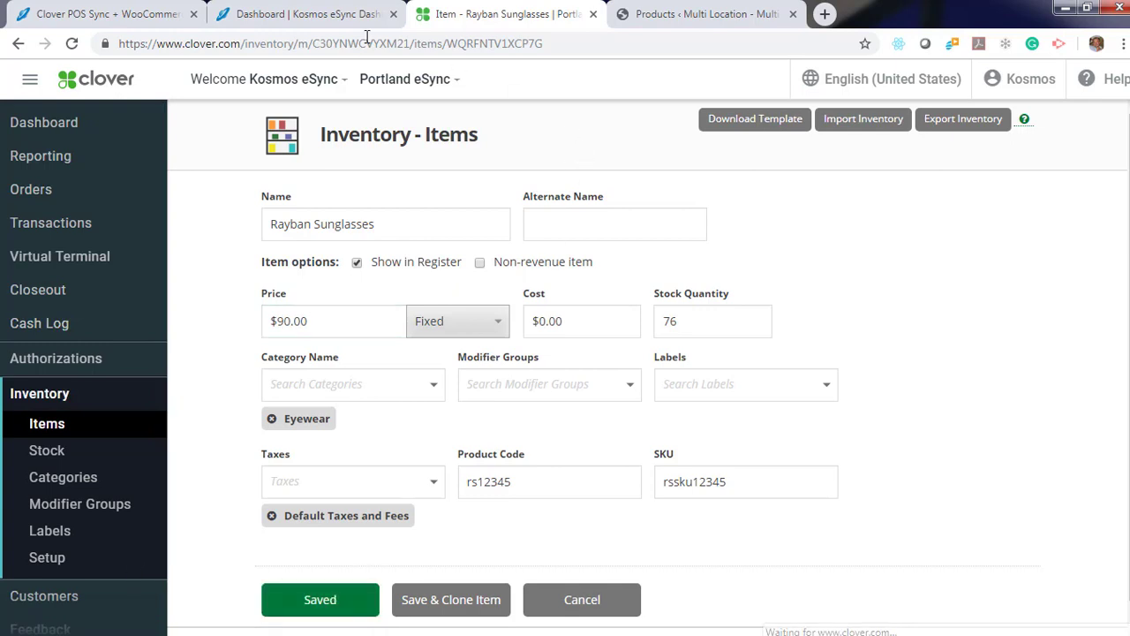
click(303, 14)
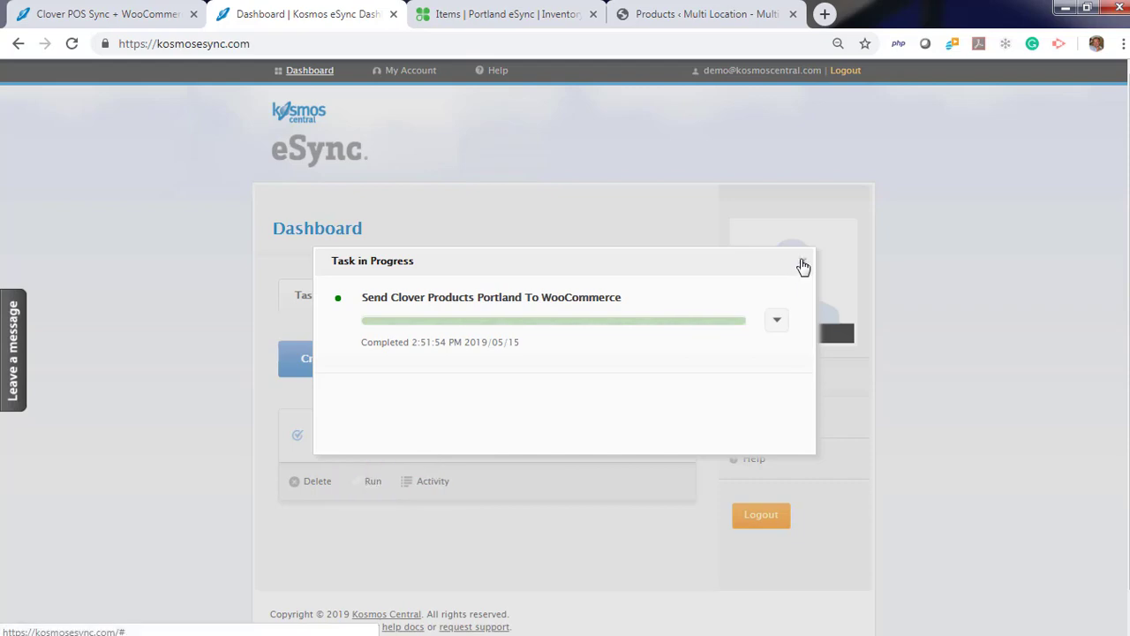
click(431, 480)
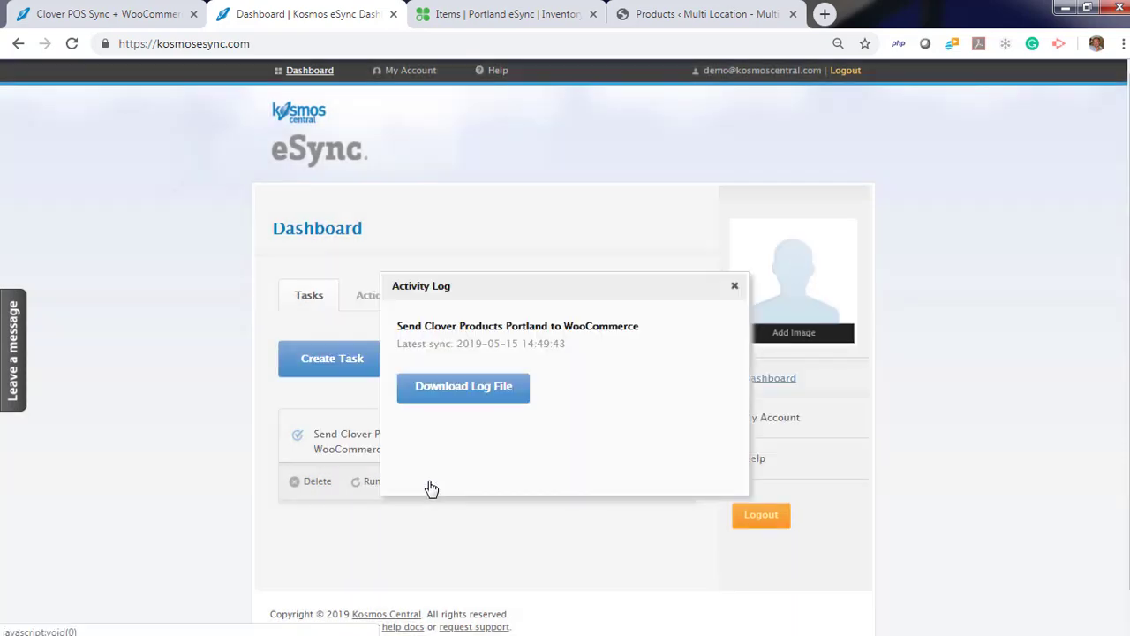
click(463, 386)
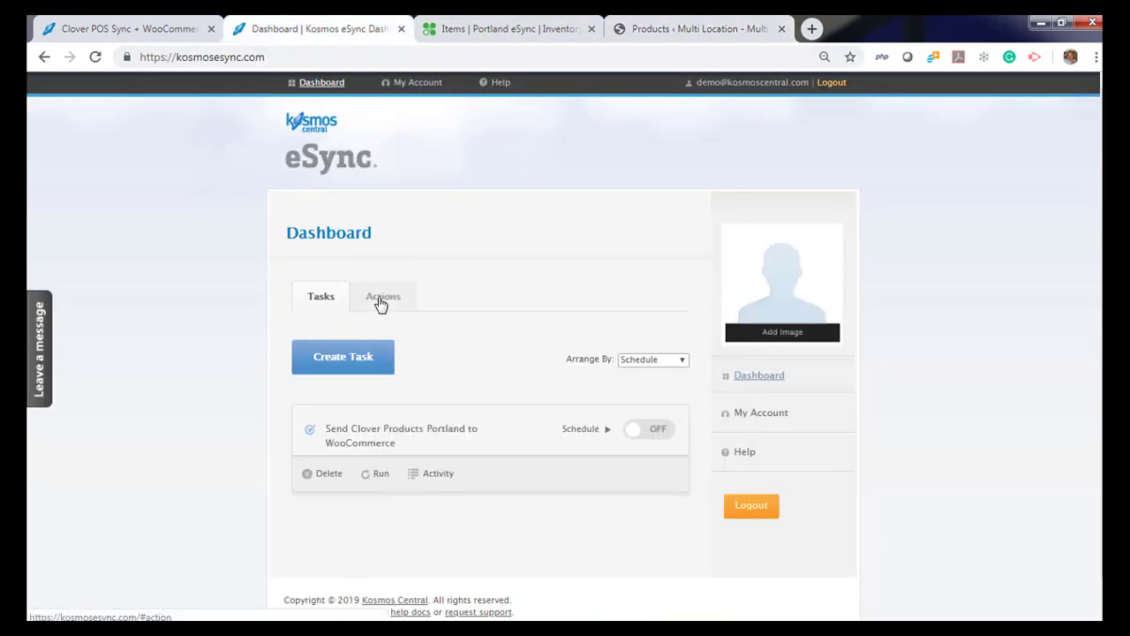
- Create a new action pairing Portland Clover with the Kosmos Woo Multi-Location WooCommerce store
click(381, 297)
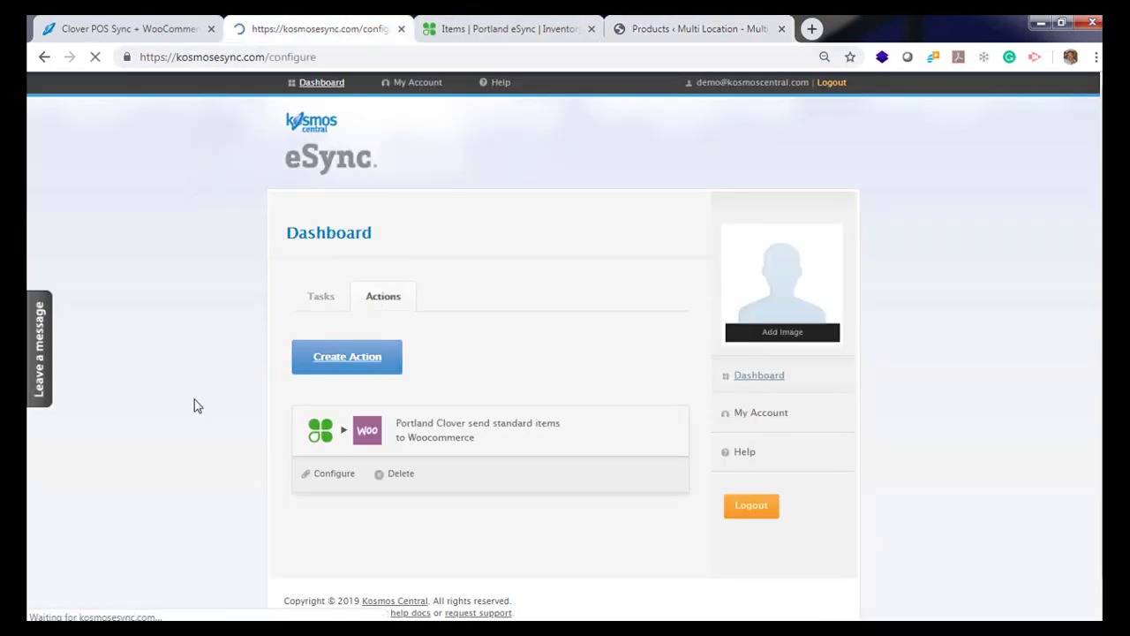
click(346, 357)
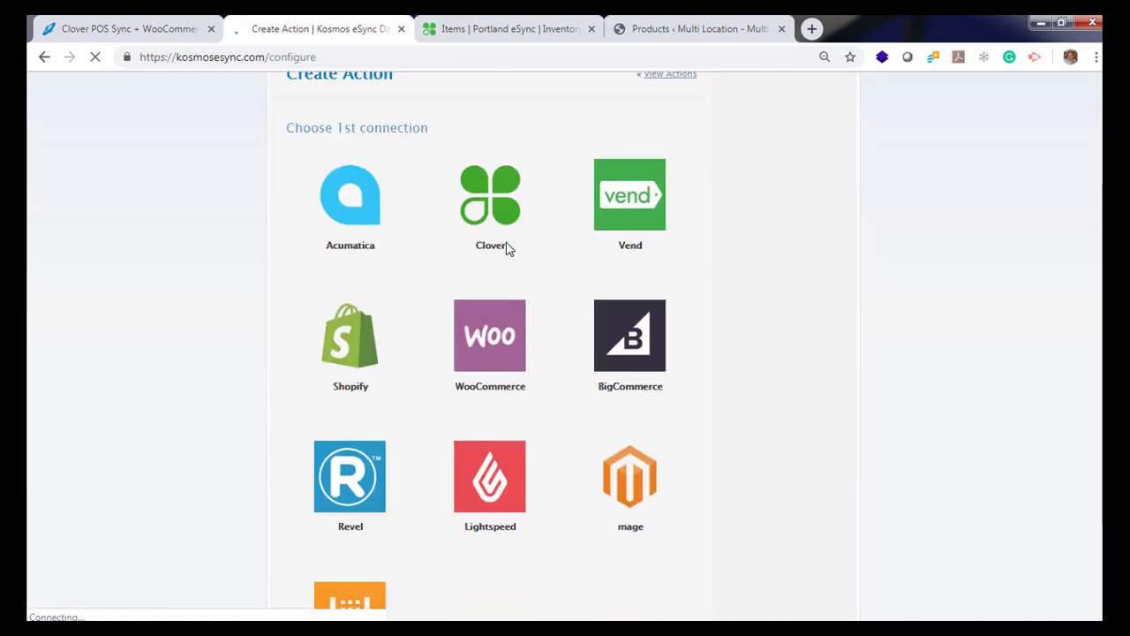
click(491, 195)
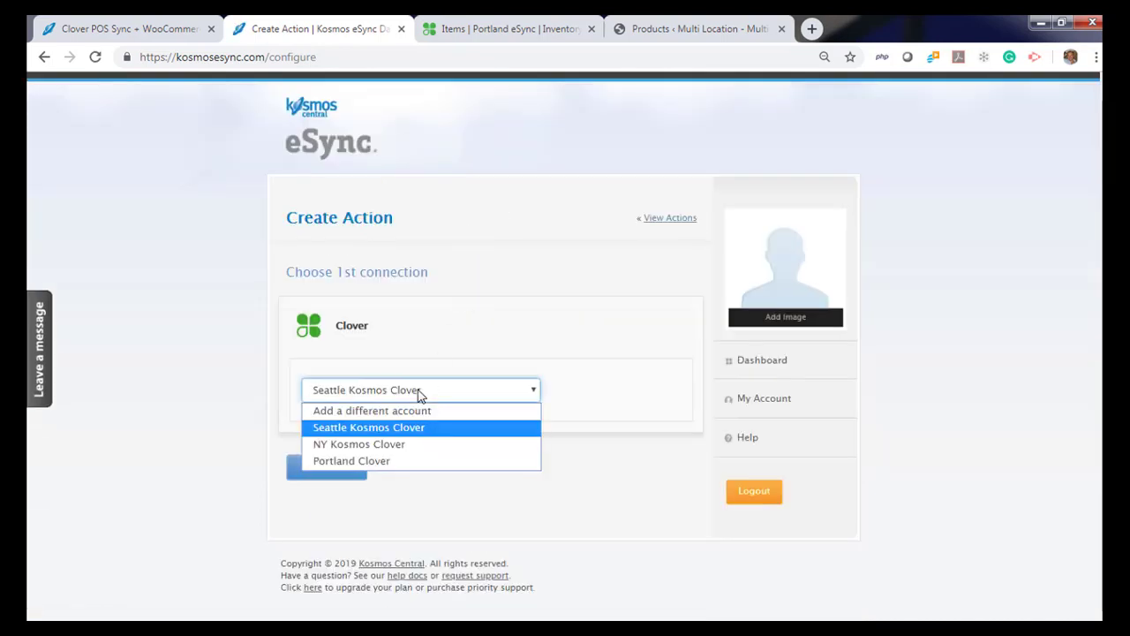
click(352, 459)
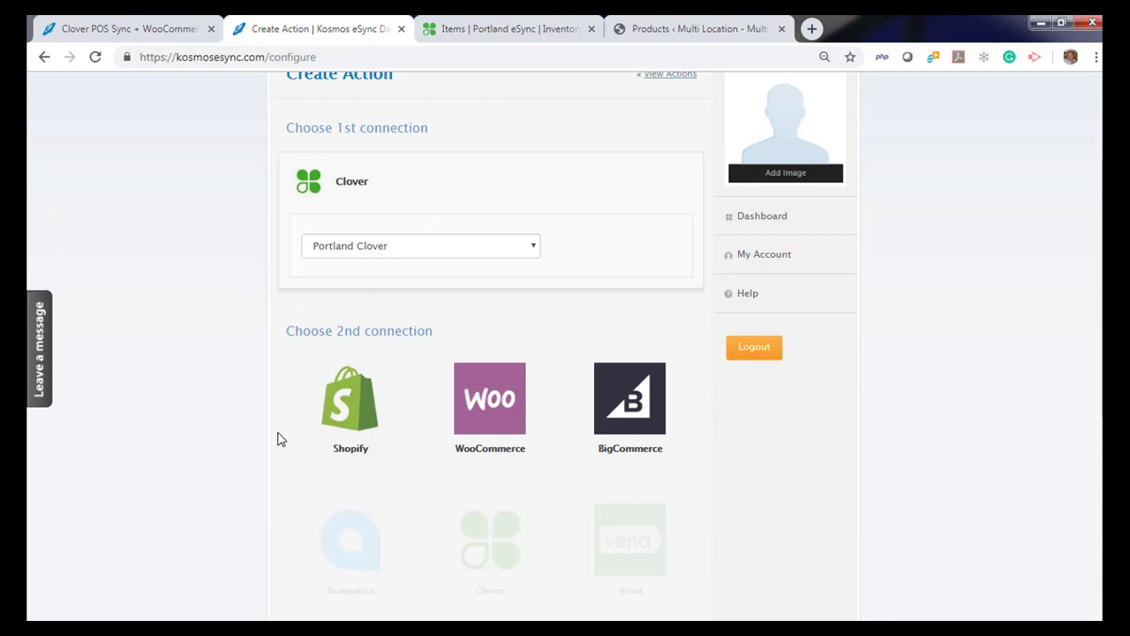
click(489, 399)
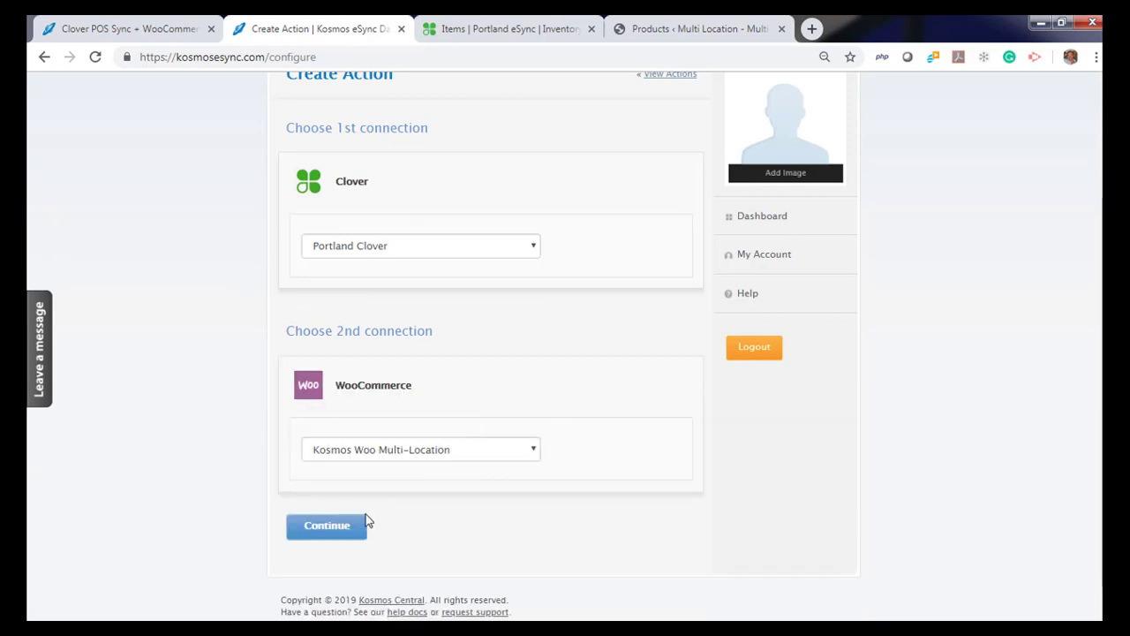
click(327, 526)
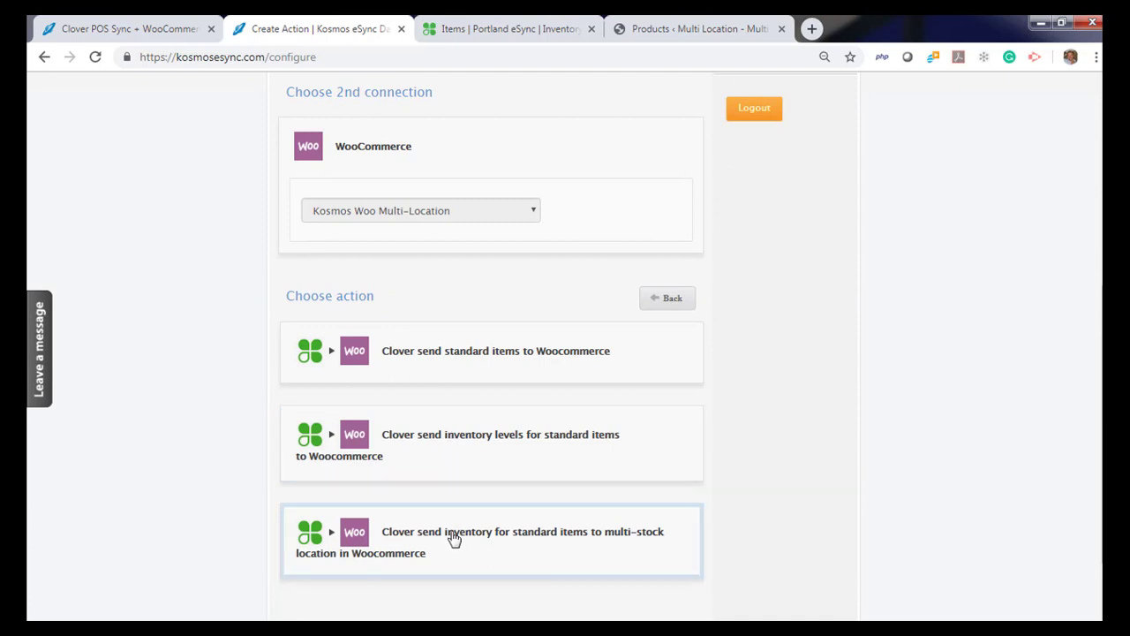
mouse_move(452, 538)
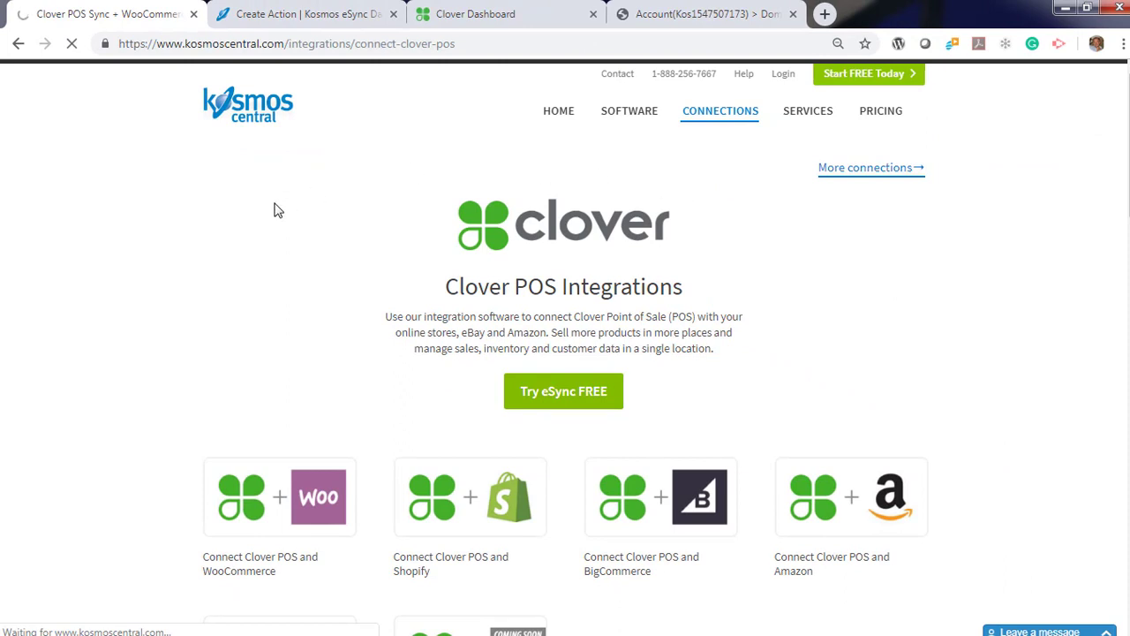
- View the eSync Cloud pricing plans with the 14-day free trial on kosmoscentral.com
click(879, 110)
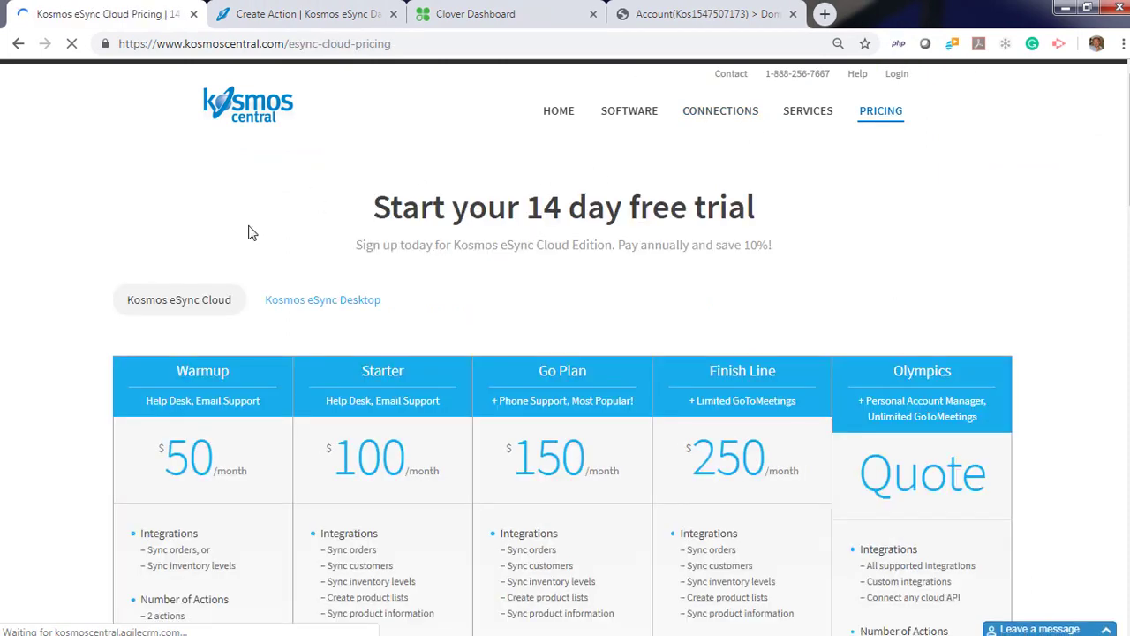